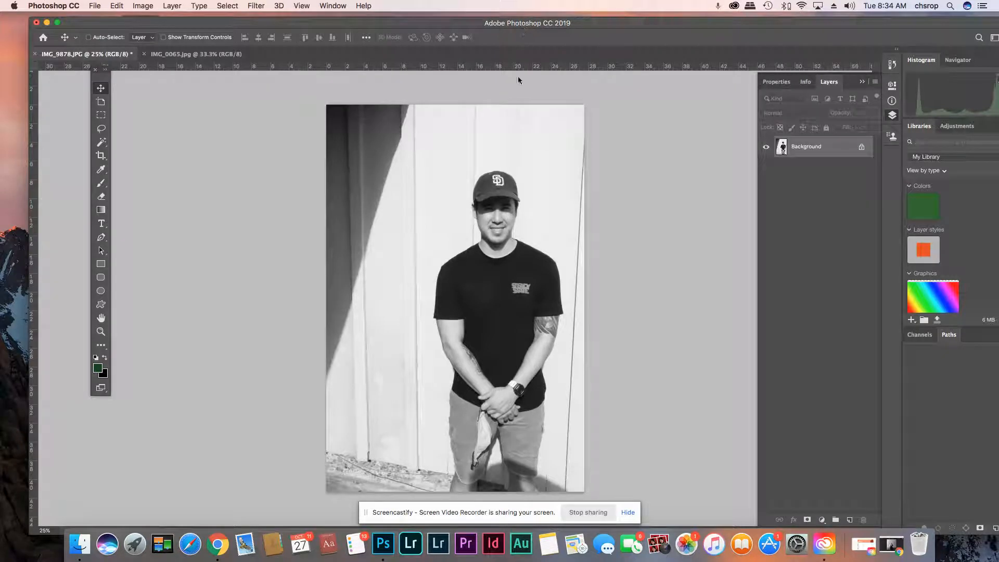
pyautogui.moveTo(674, 147)
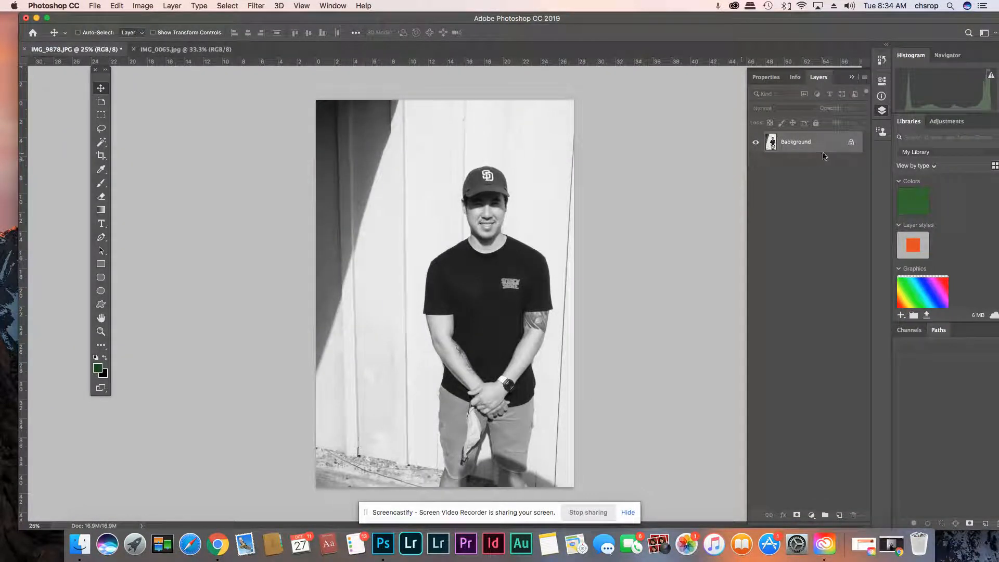
# Convert the locked Background into editable Layer 0 and add a white layer mask
pyautogui.doubleClick(796, 142)
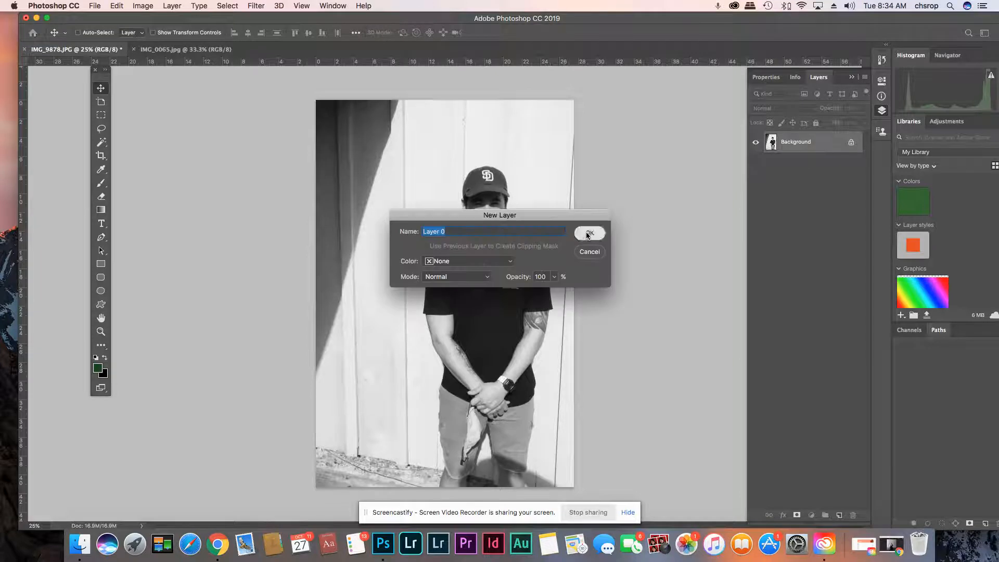
pyautogui.click(588, 233)
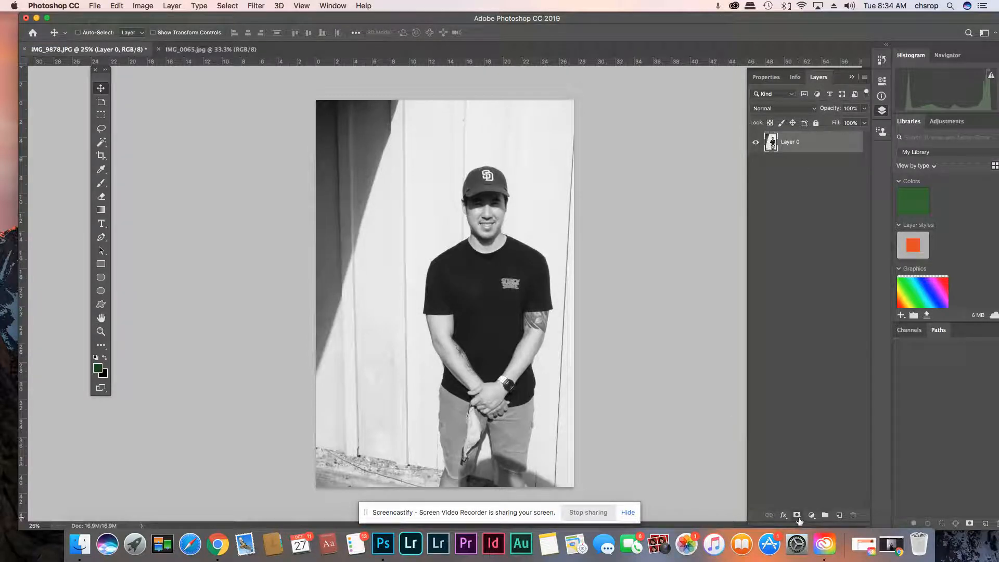
pyautogui.click(811, 515)
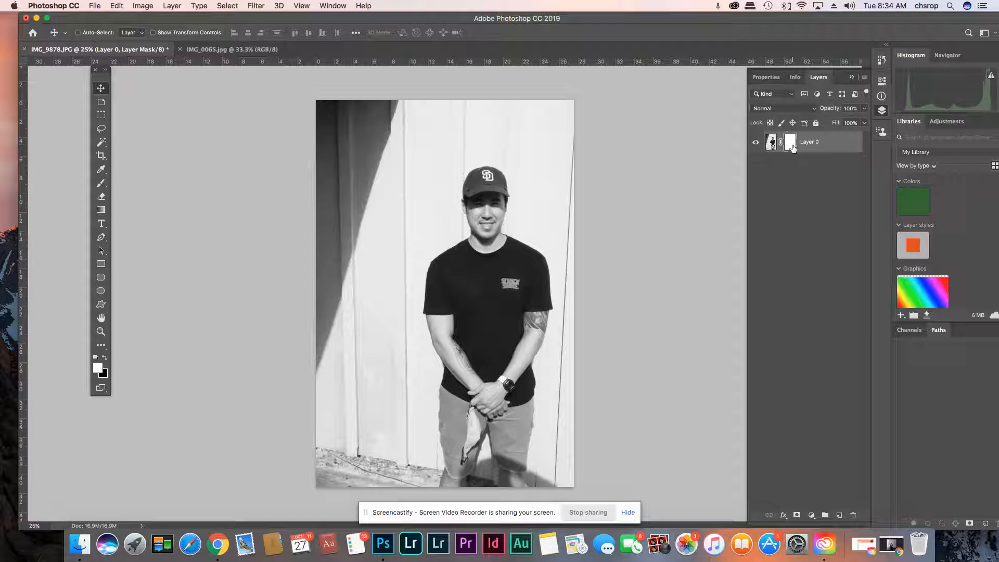
pyautogui.moveTo(791, 141)
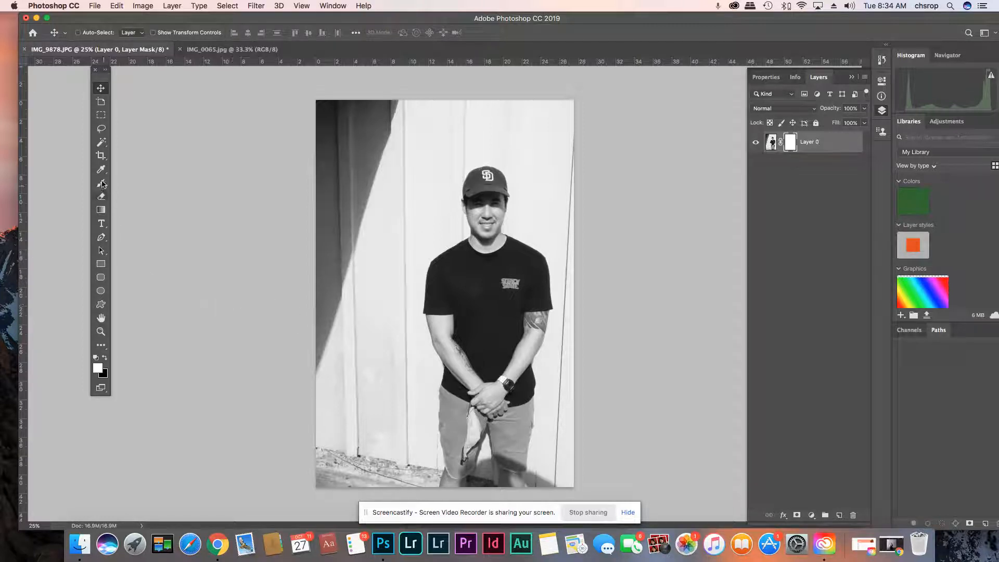
# Select the Brush tool, reset to default black and white, and pick a soft round preset
pyautogui.click(100, 184)
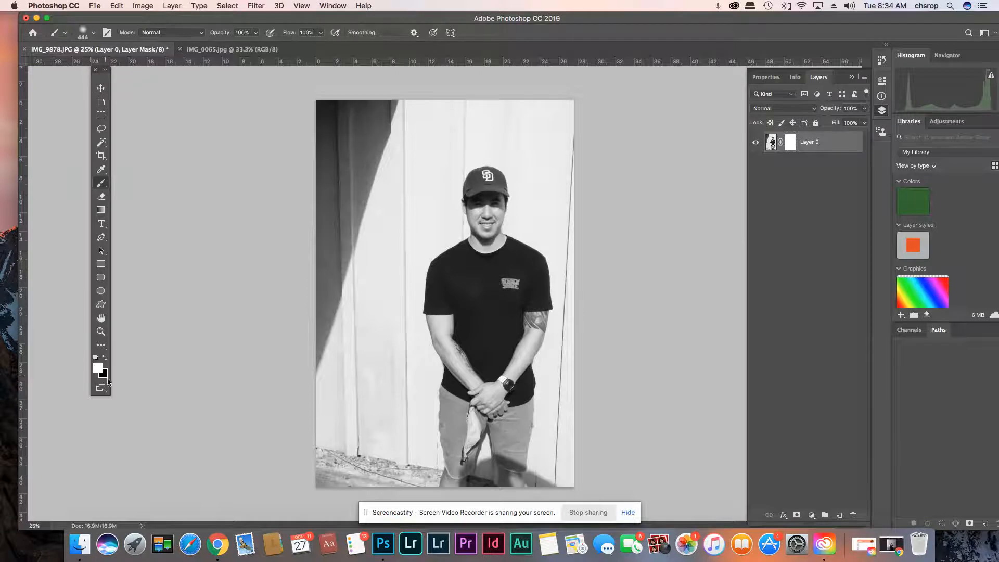
pyautogui.moveTo(97, 359)
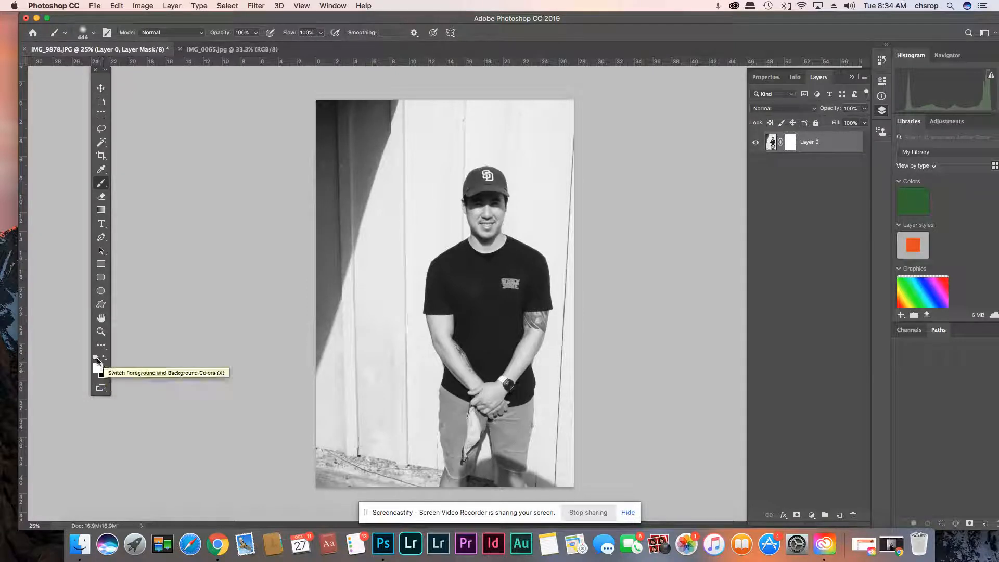
pyautogui.moveTo(96, 360)
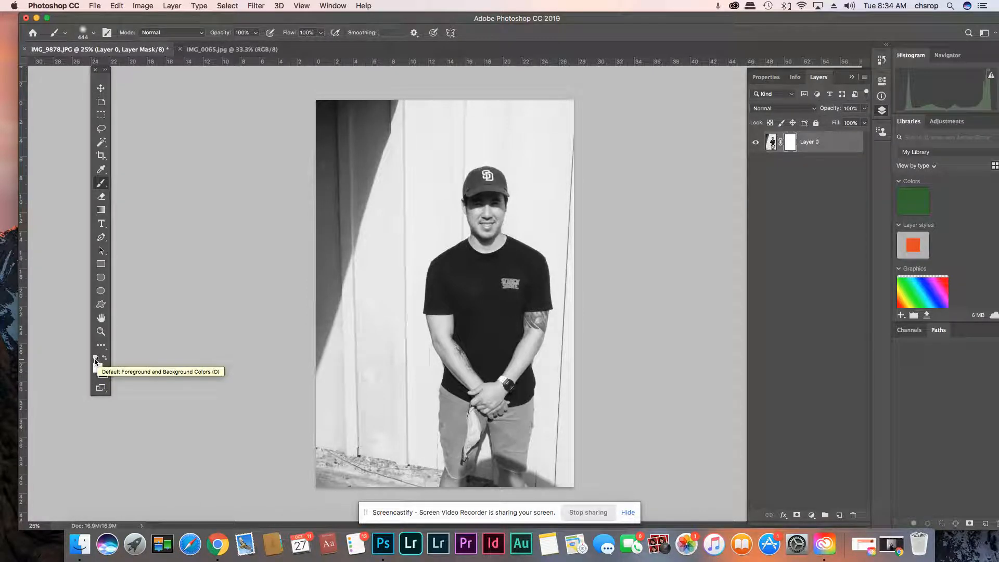
pyautogui.click(96, 359)
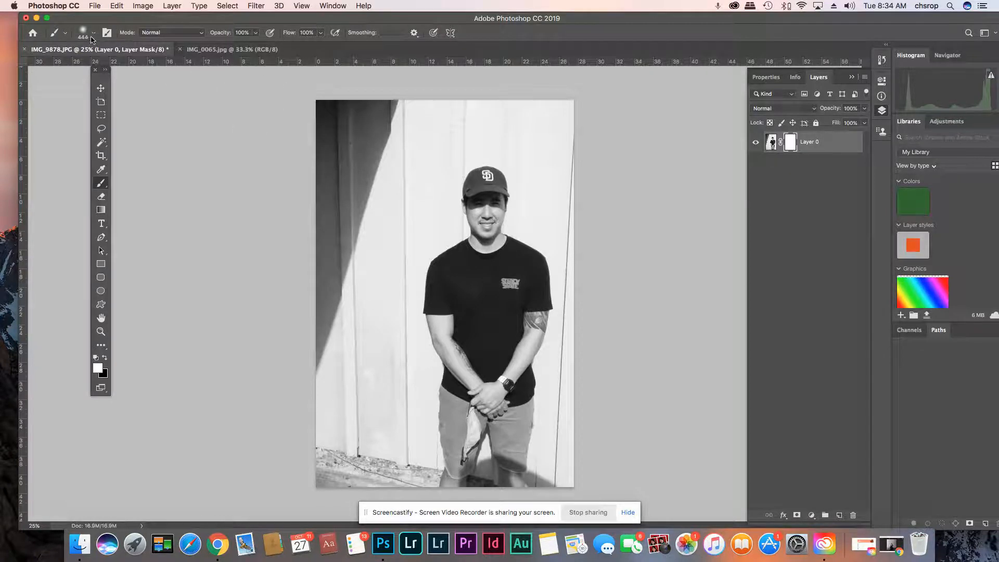
pyautogui.click(93, 32)
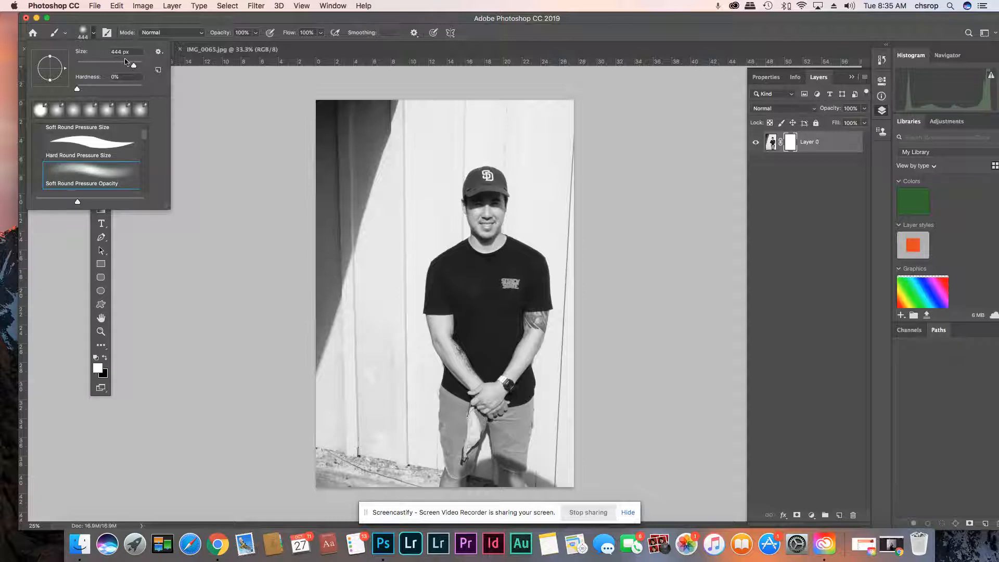
pyautogui.moveTo(140, 154)
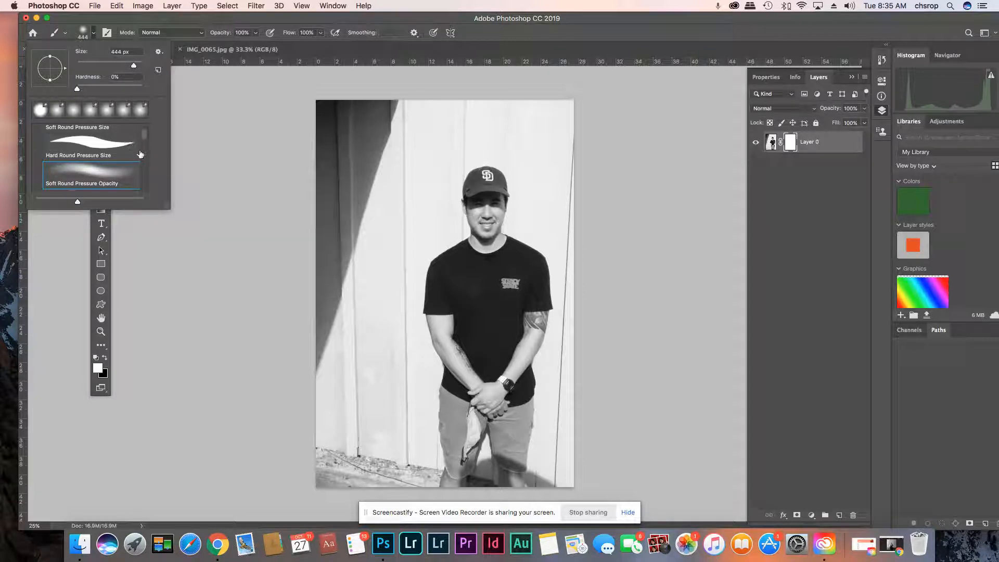
pyautogui.scroll(3)
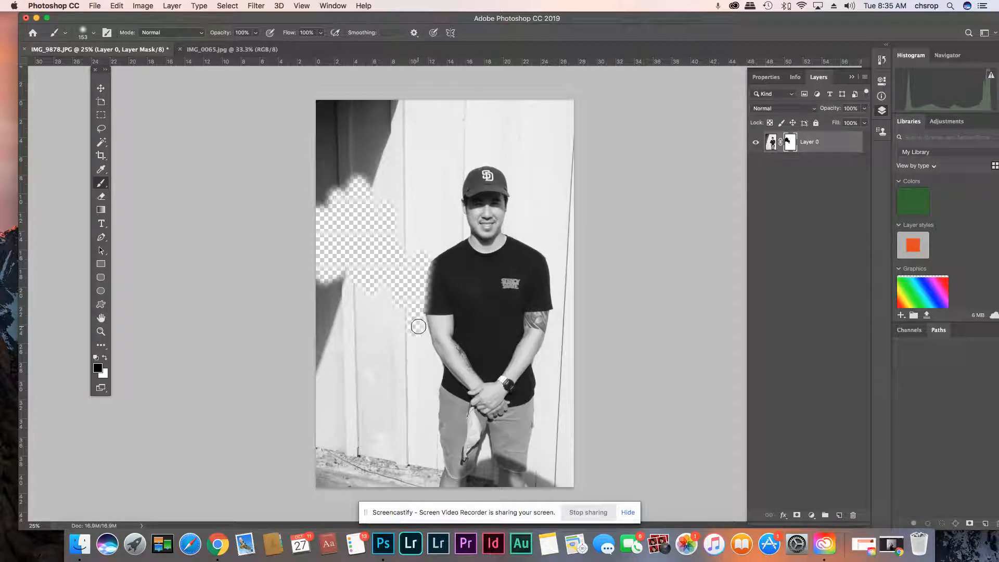
# Paint black on Layer 0's mask over the left wall, refining edges at shoulder and face
pyautogui.click(301, 6)
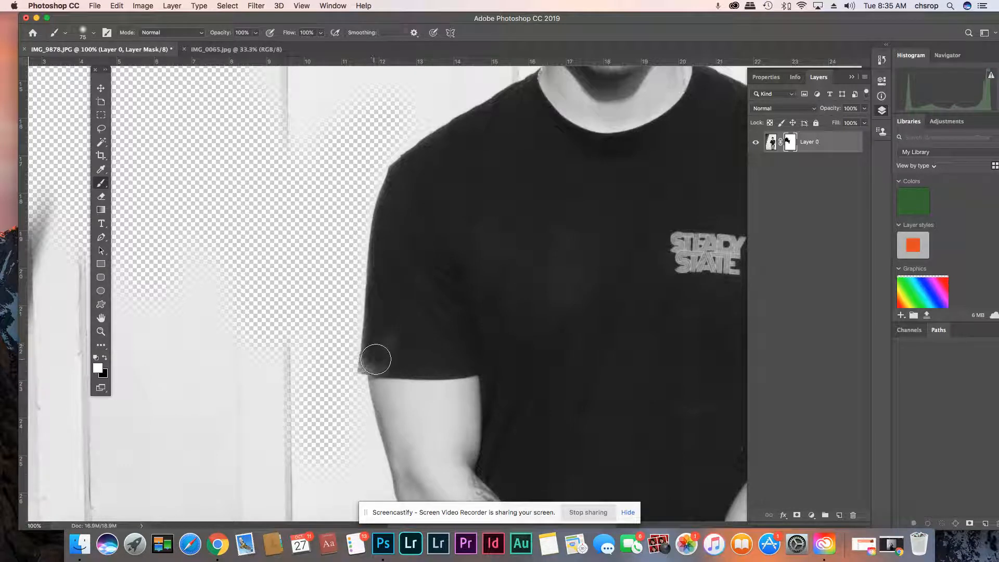
pyautogui.moveTo(431, 285)
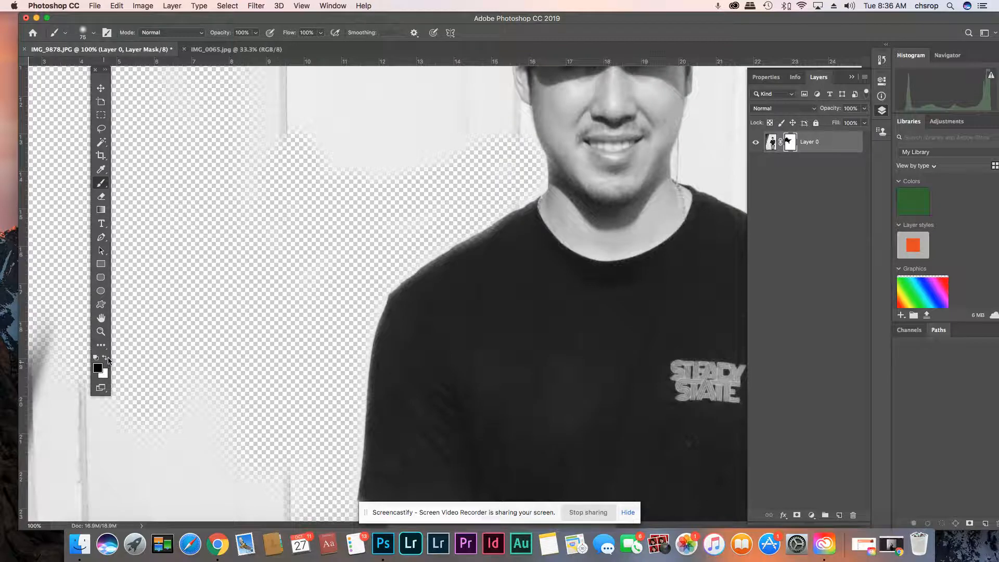
pyautogui.click(571, 179)
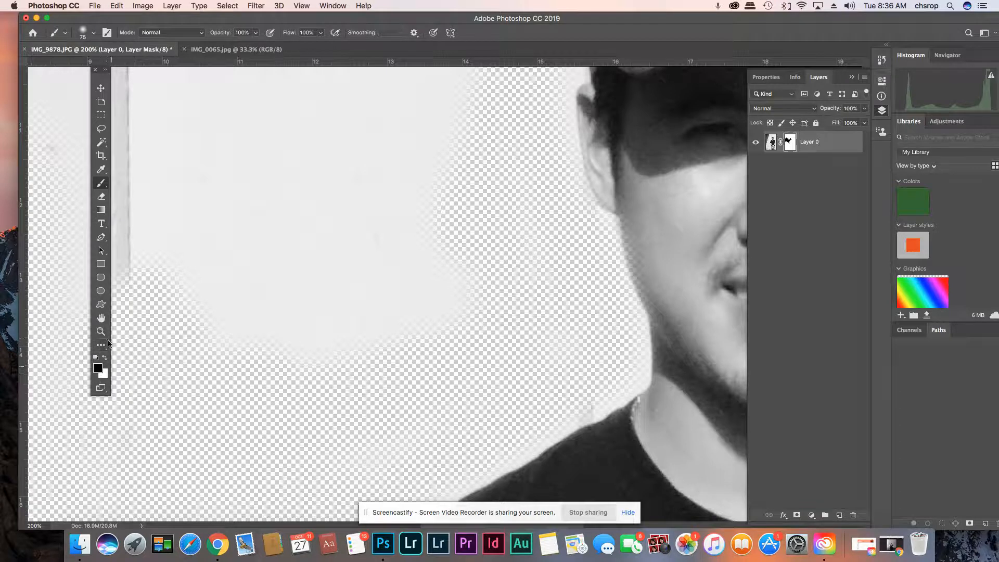
pyautogui.click(100, 317)
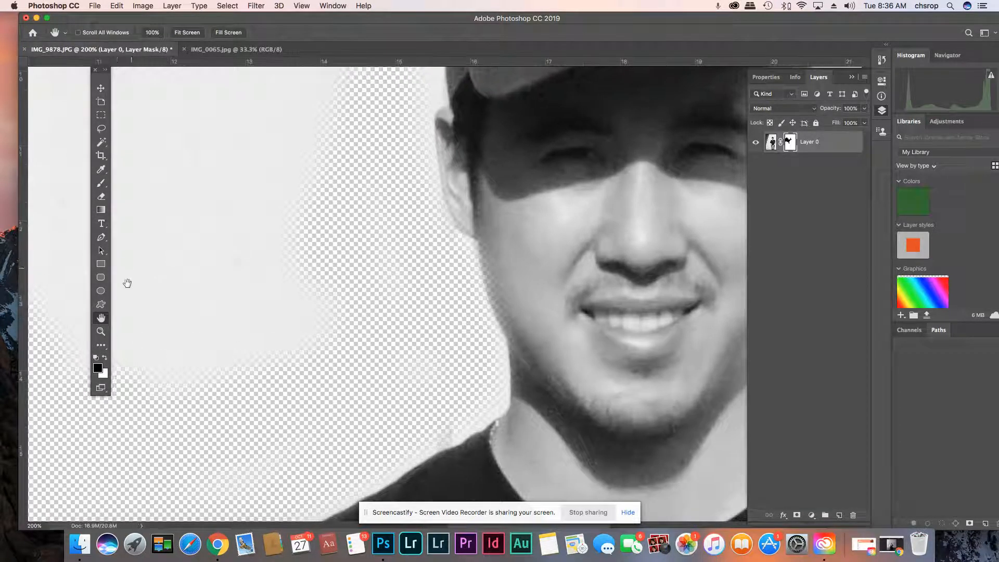
pyautogui.click(101, 182)
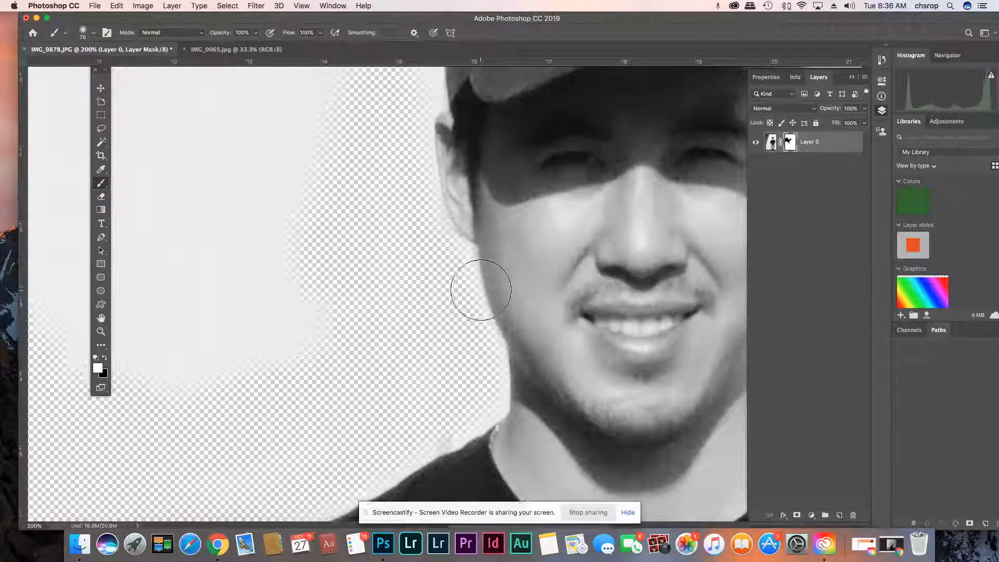
pyautogui.click(301, 6)
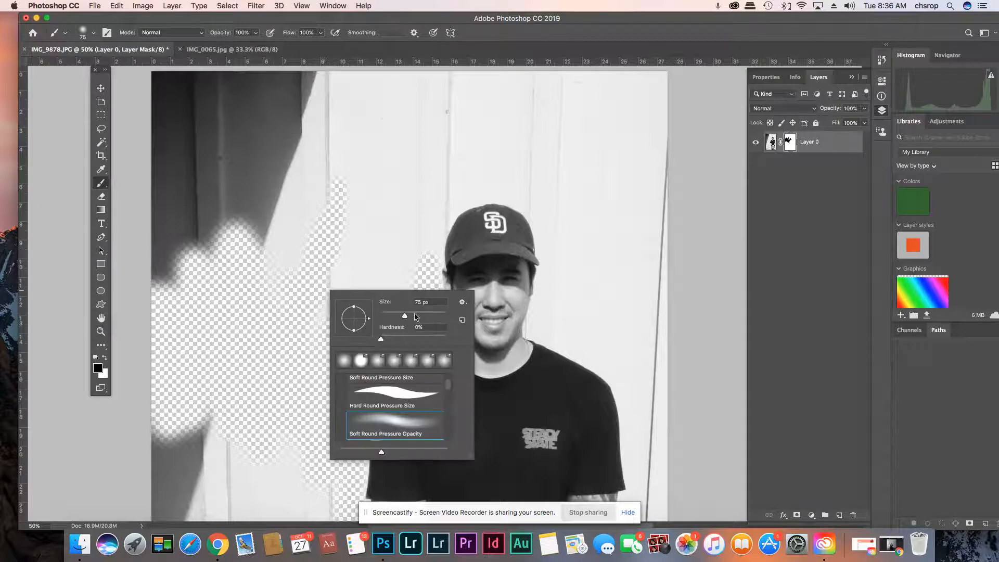
# Enlarge the brush and mask out all remaining wall background, then zoom back out
pyautogui.click(365, 334)
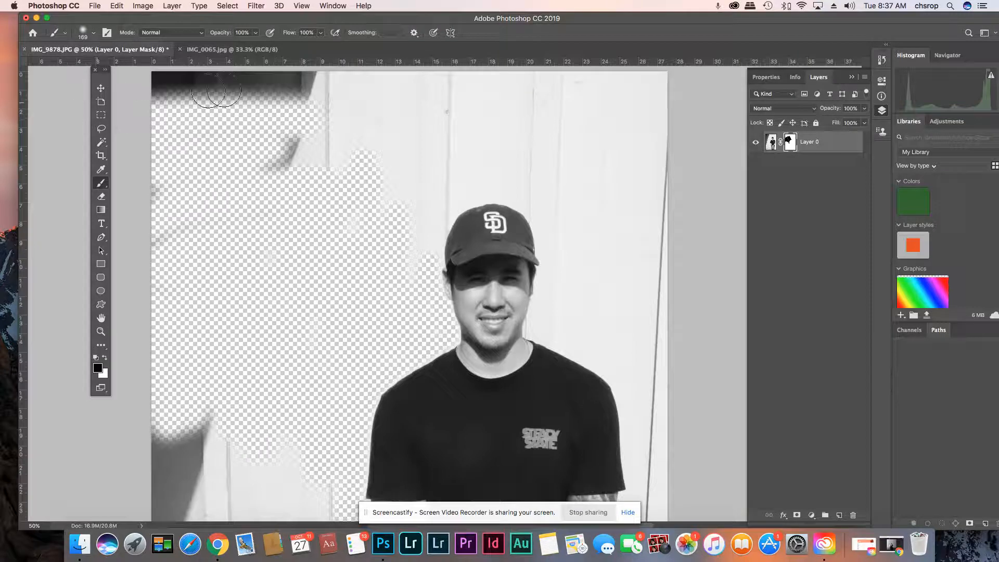
pyautogui.moveTo(216, 89); pyautogui.dragTo(232, 130)
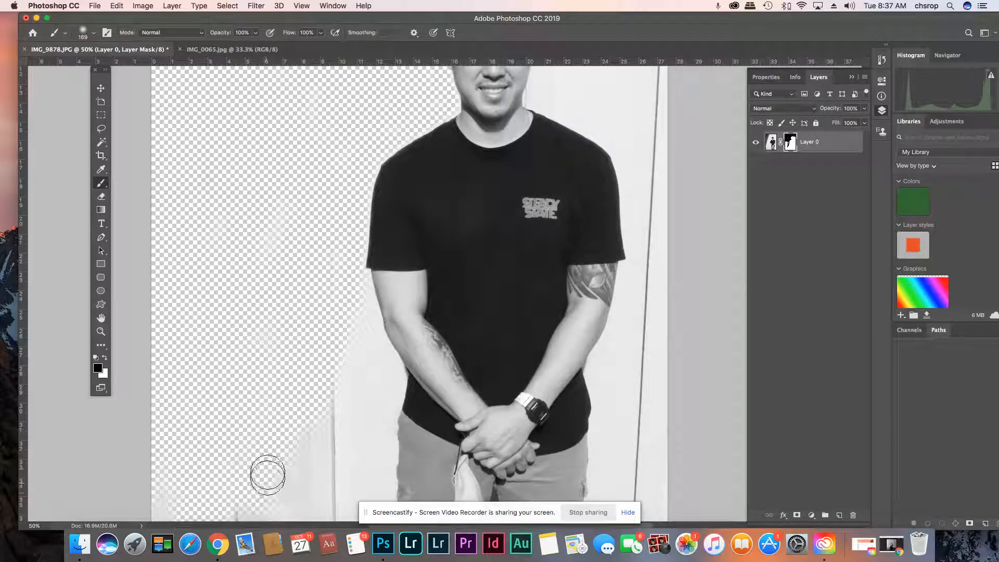
pyautogui.scroll(-3)
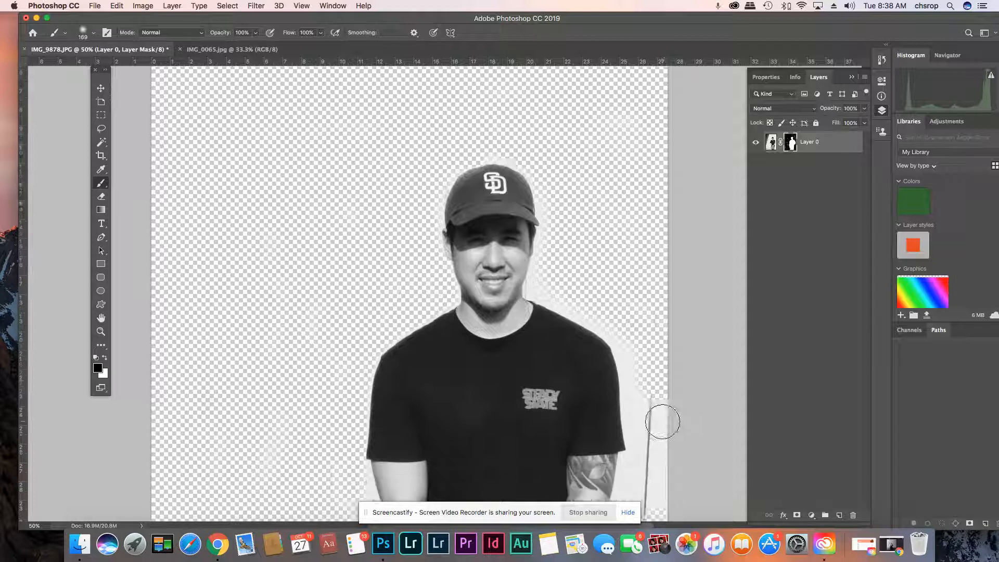
pyautogui.scroll(3)
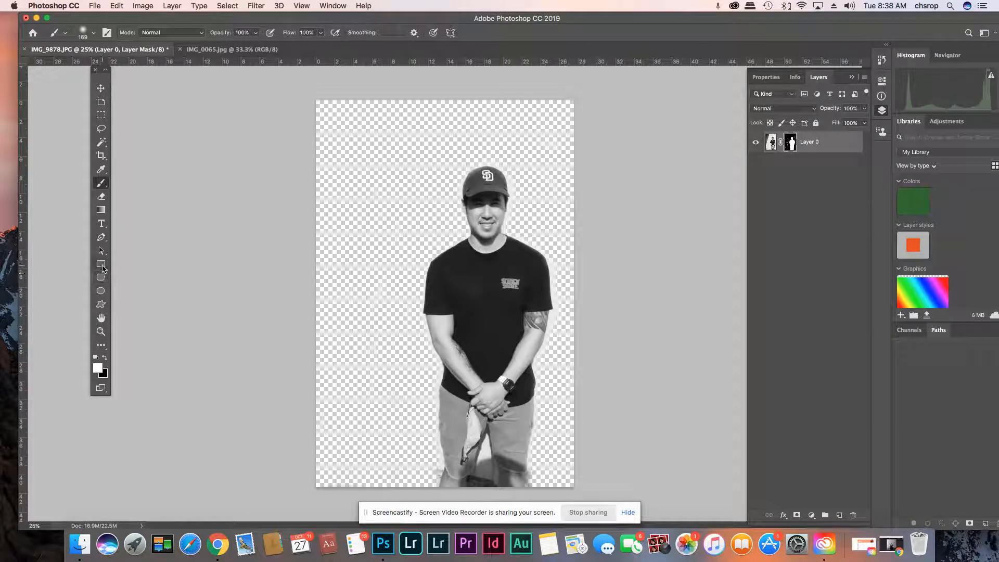
# Add a white-filled rectangle layer beneath the masked Layer 0 and reselect the portrait layer
pyautogui.click(100, 264)
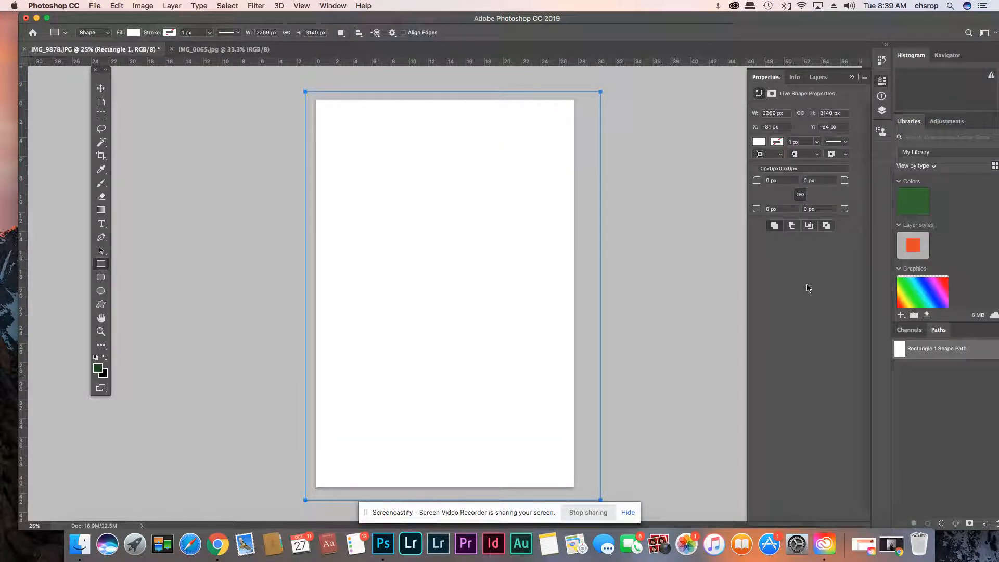
pyautogui.click(819, 77)
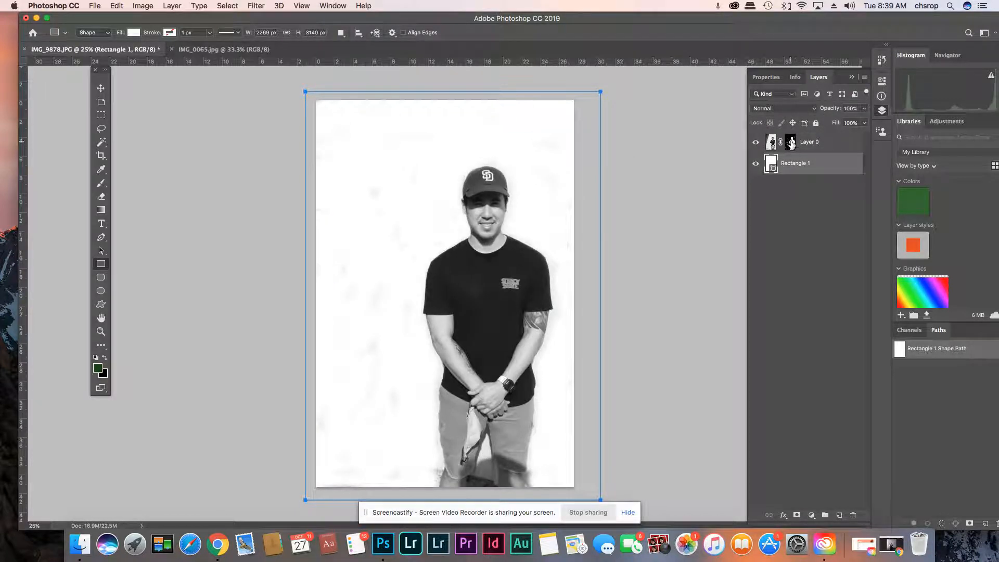
pyautogui.click(790, 141)
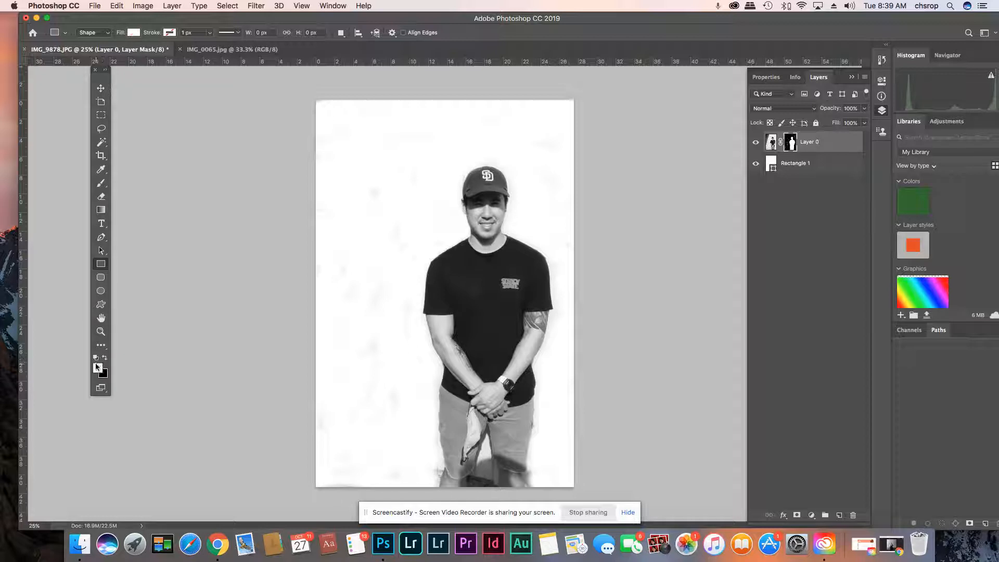
# Set the foreground colour to black and return to the Brush on Layer 0's mask
pyautogui.click(96, 368)
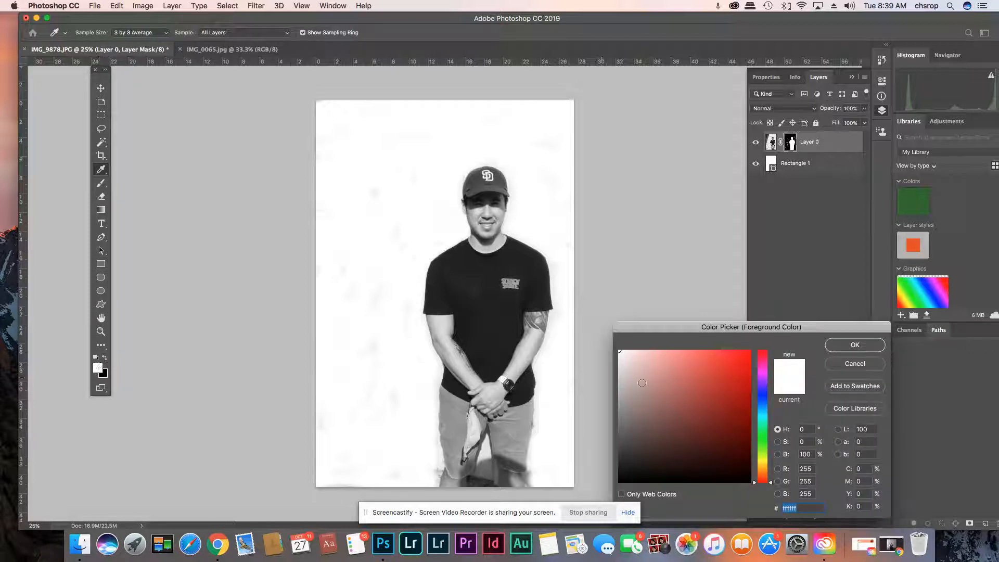
pyautogui.click(854, 345)
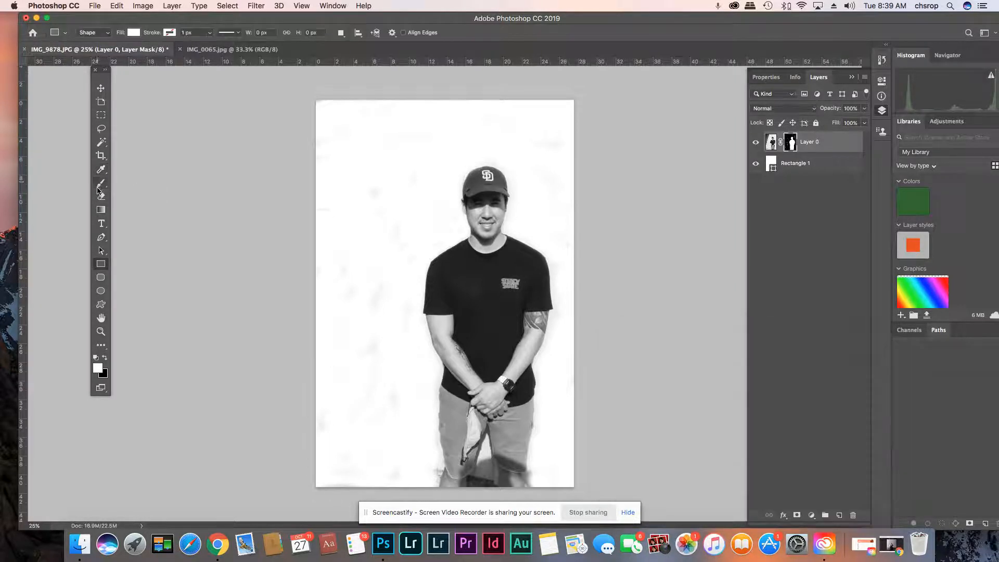
pyautogui.click(100, 184)
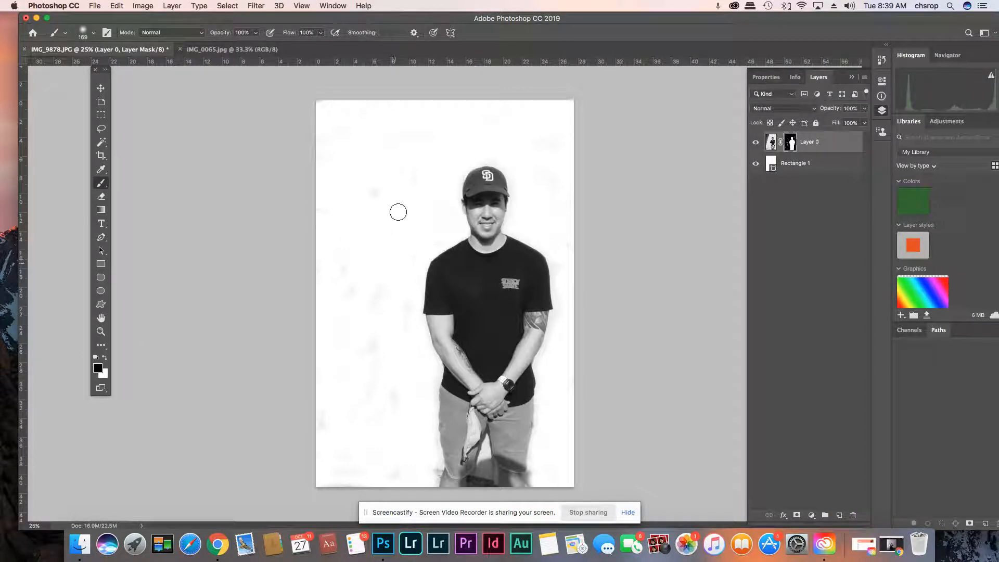
pyautogui.moveTo(351, 303)
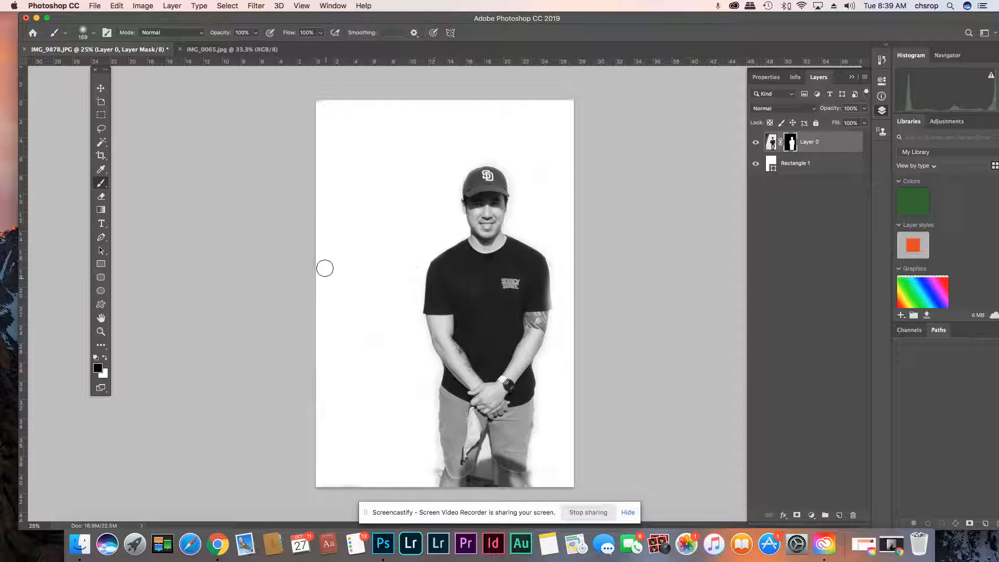
pyautogui.moveTo(231, 275)
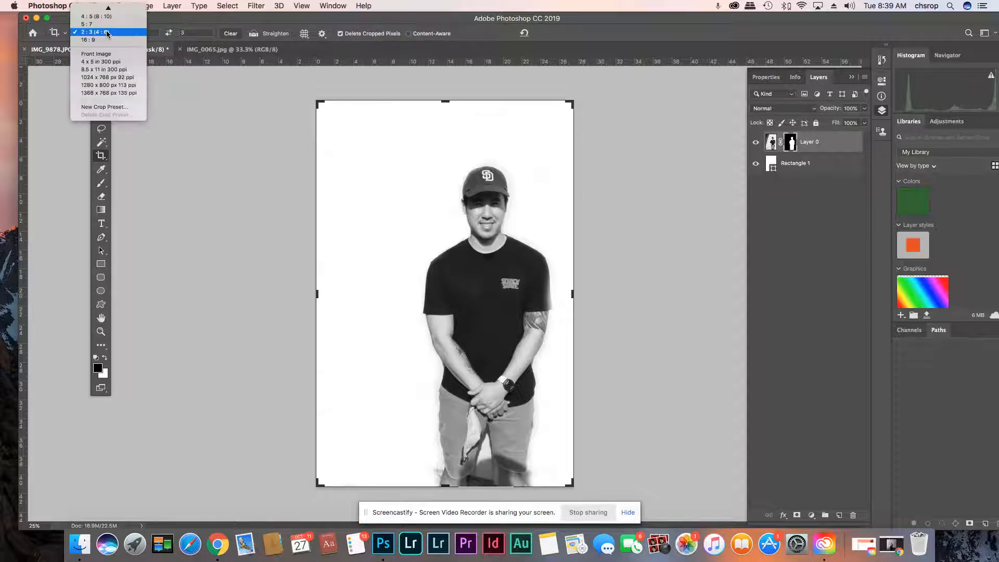
# Crop with the 4:5 (8:10) preset, framing the man from cap to waist
pyautogui.click(97, 17)
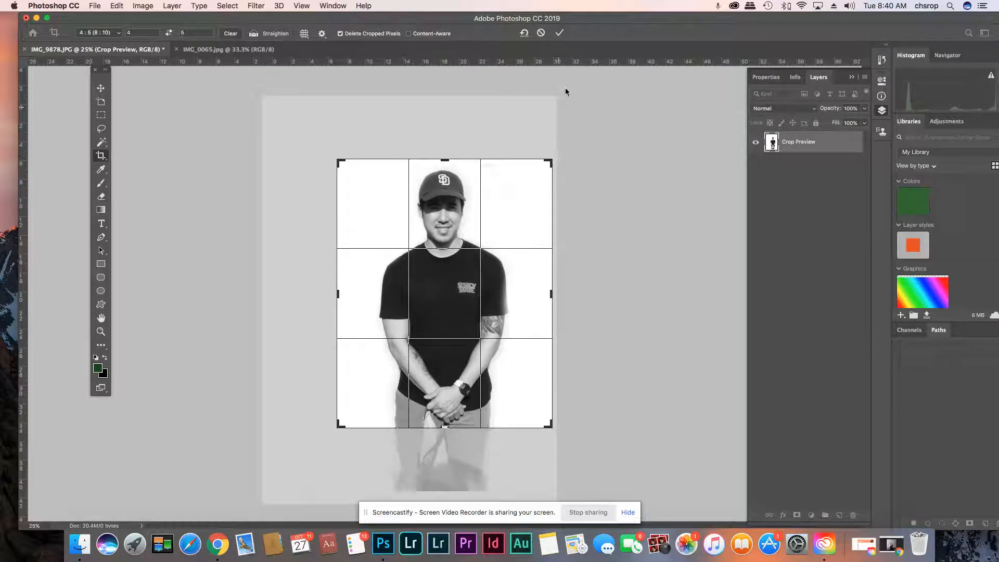
pyautogui.click(560, 33)
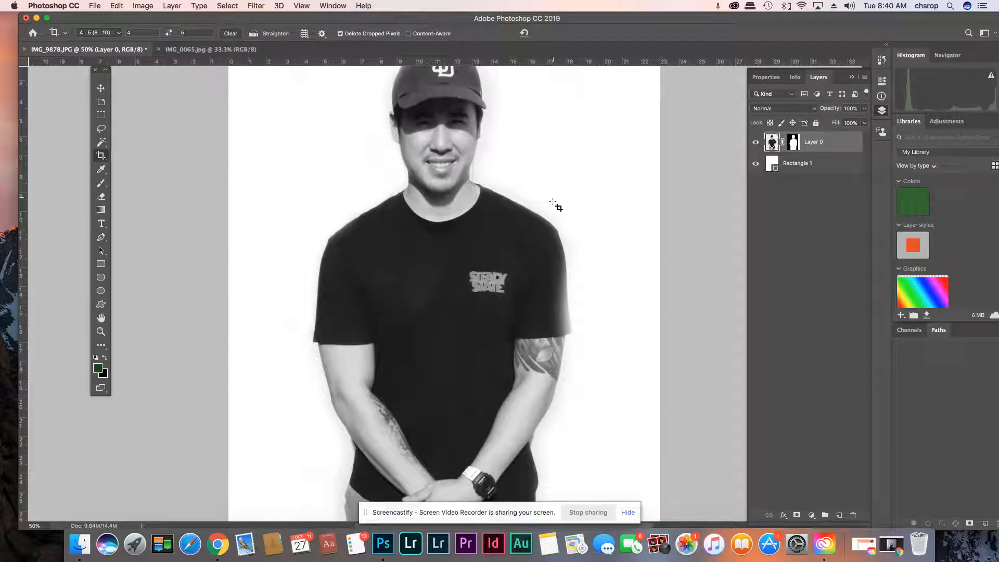
# Change Image Mode to Grayscale, choosing Don't Merge and discarding colour information
pyautogui.click(142, 6)
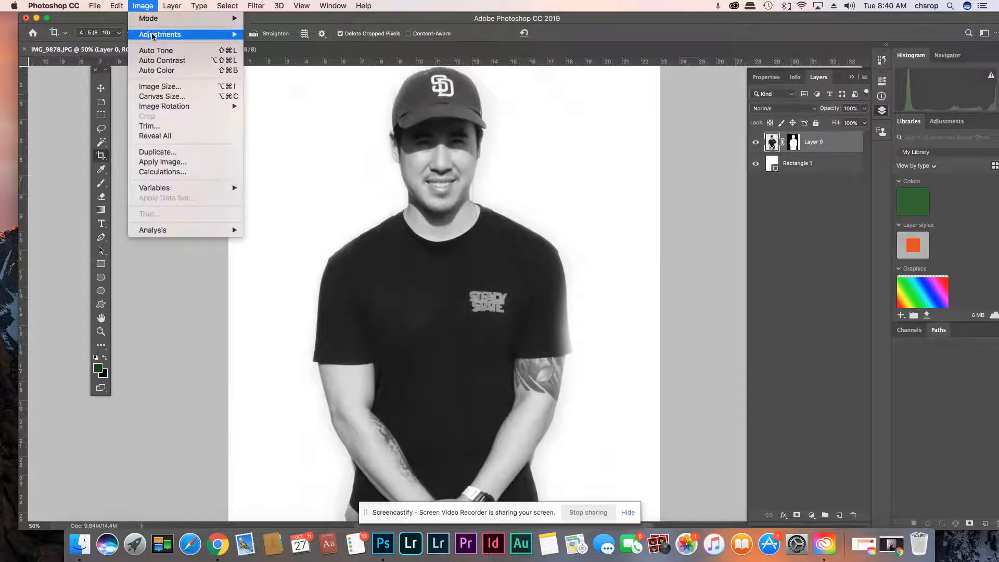
pyautogui.click(159, 34)
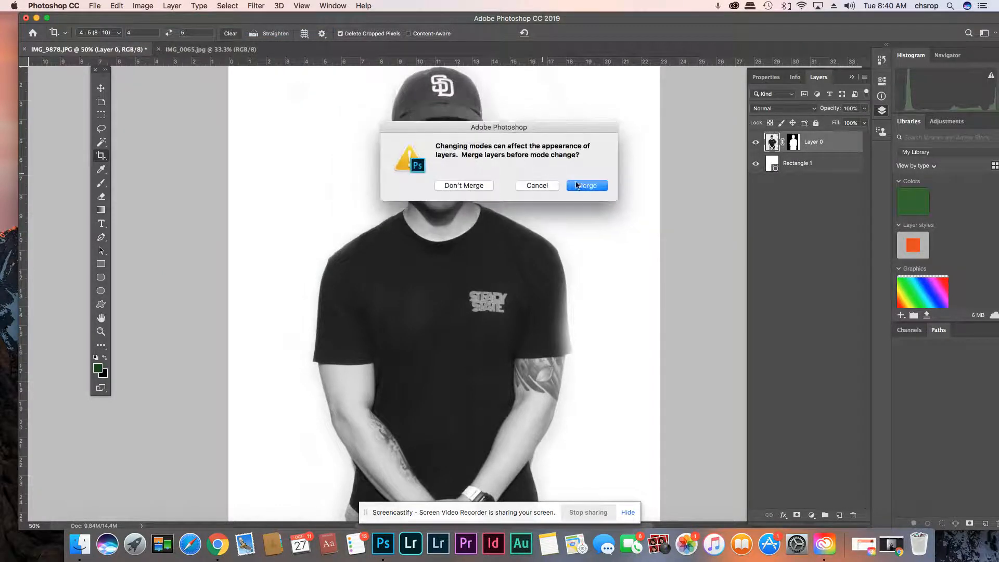
pyautogui.click(585, 185)
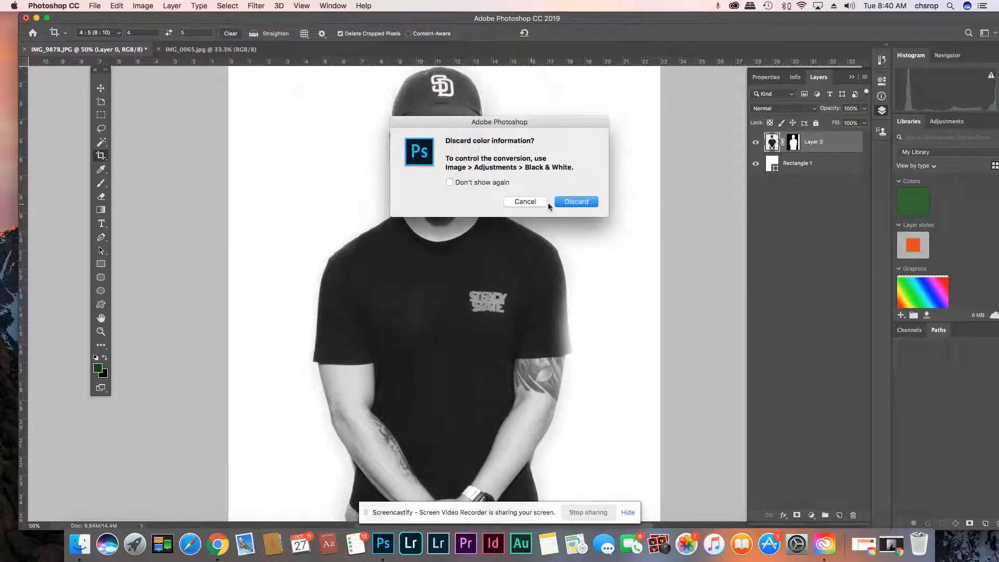
pyautogui.click(574, 202)
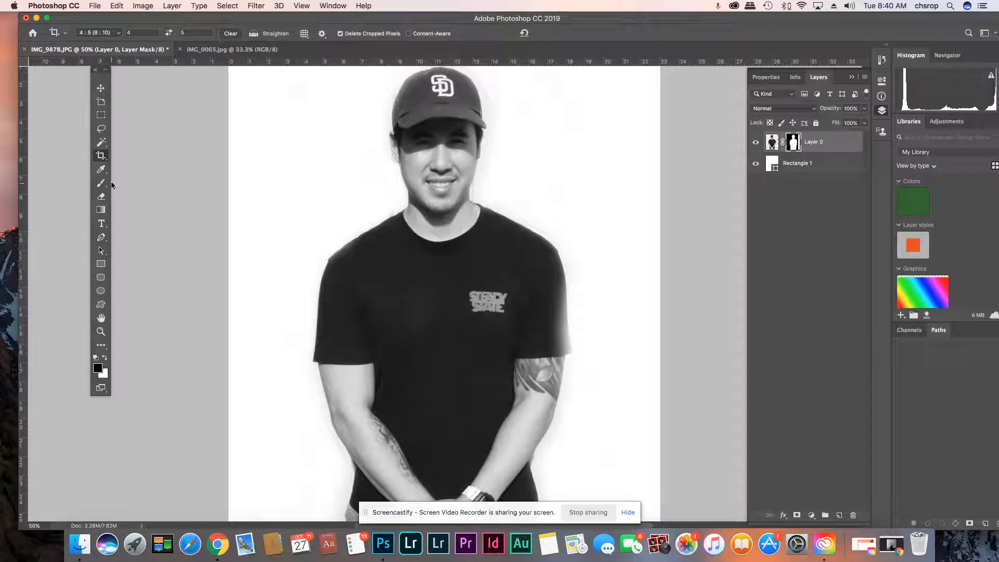
pyautogui.click(100, 183)
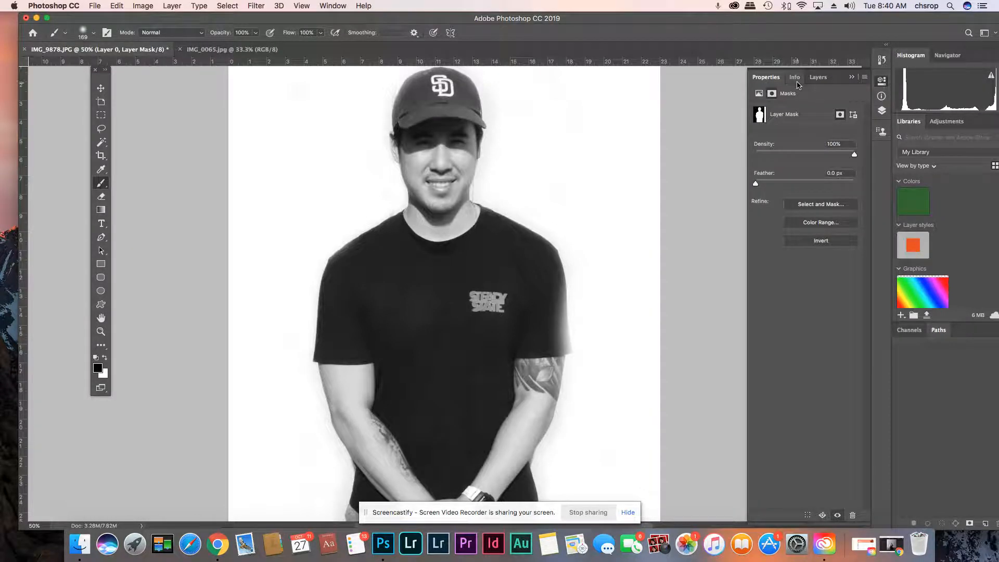
# Select Layer 0's layer mask and set the brush to paint white along the shoulder edge
pyautogui.click(818, 77)
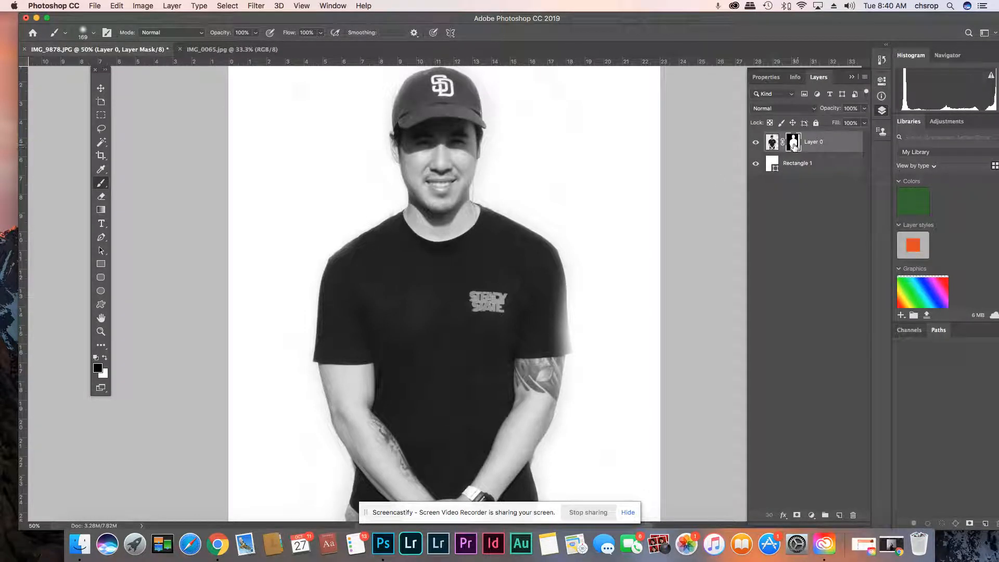
pyautogui.click(756, 163)
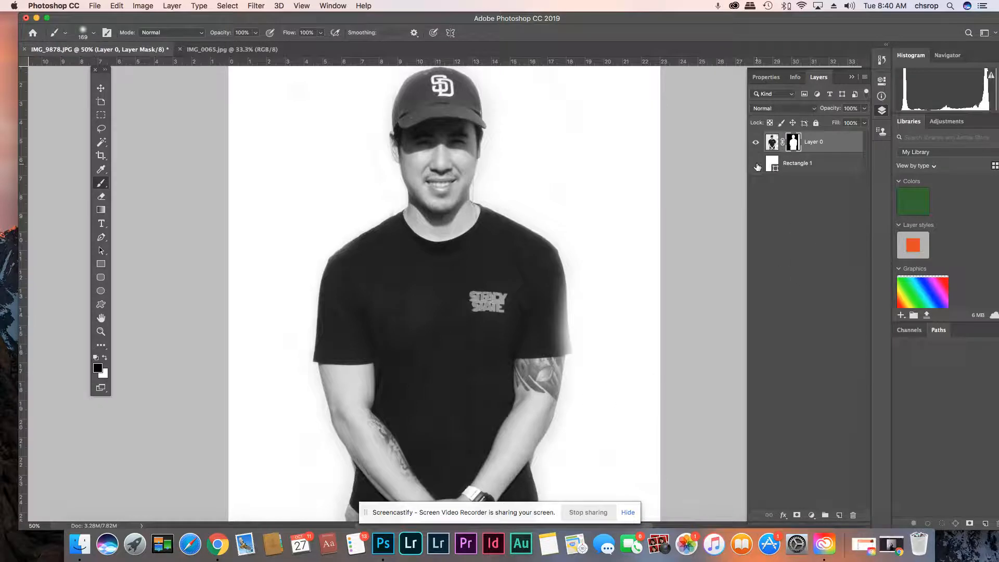
pyautogui.click(757, 167)
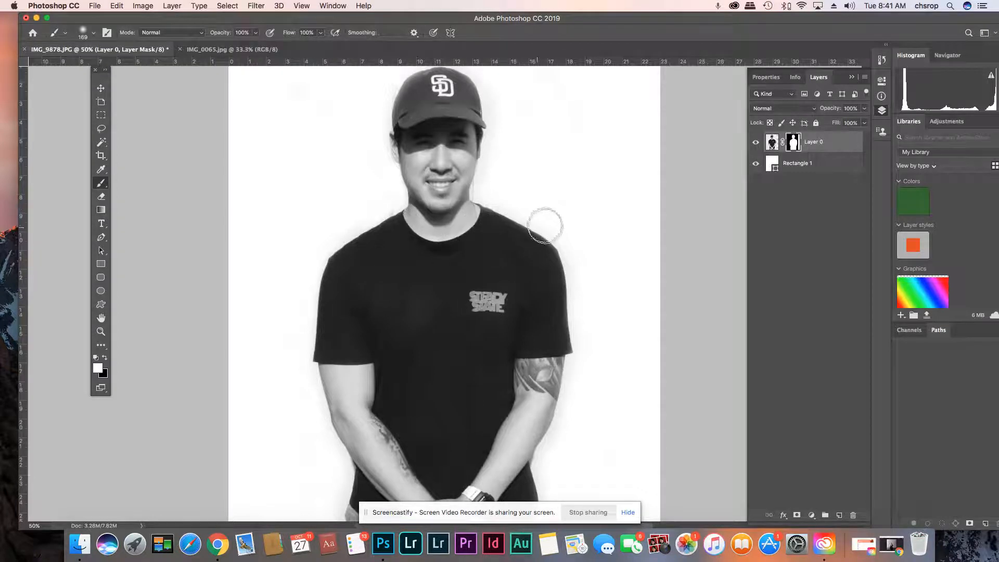
pyautogui.scroll(-3)
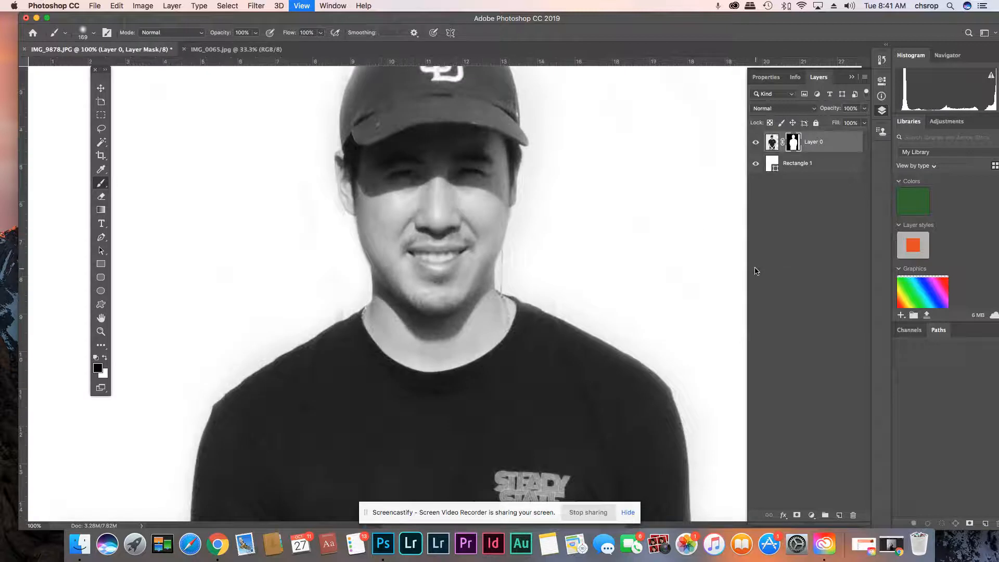
# Zoom in on the jaw and neck and shrink the brush for fine mask touch-ups
pyautogui.click(84, 33)
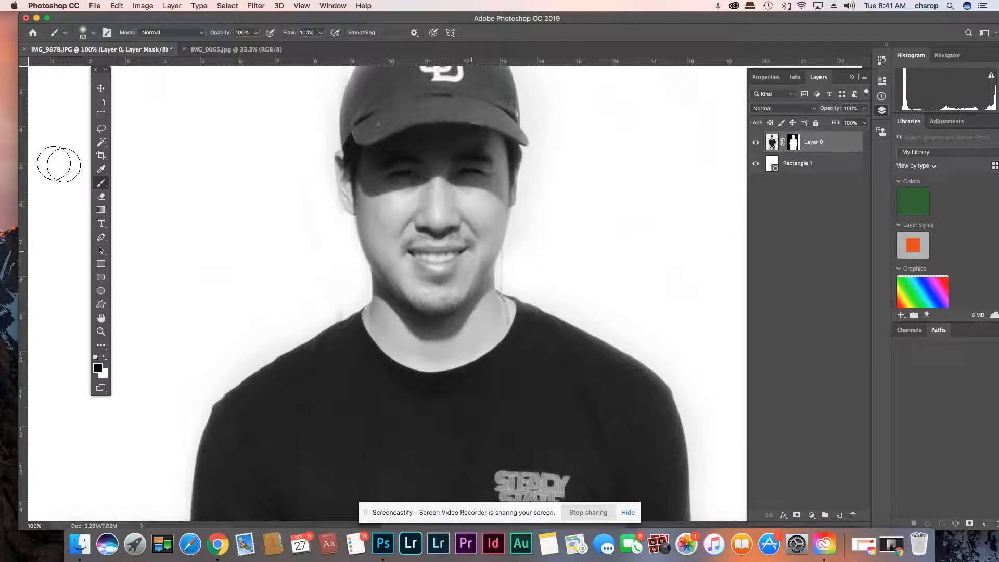
pyautogui.click(301, 6)
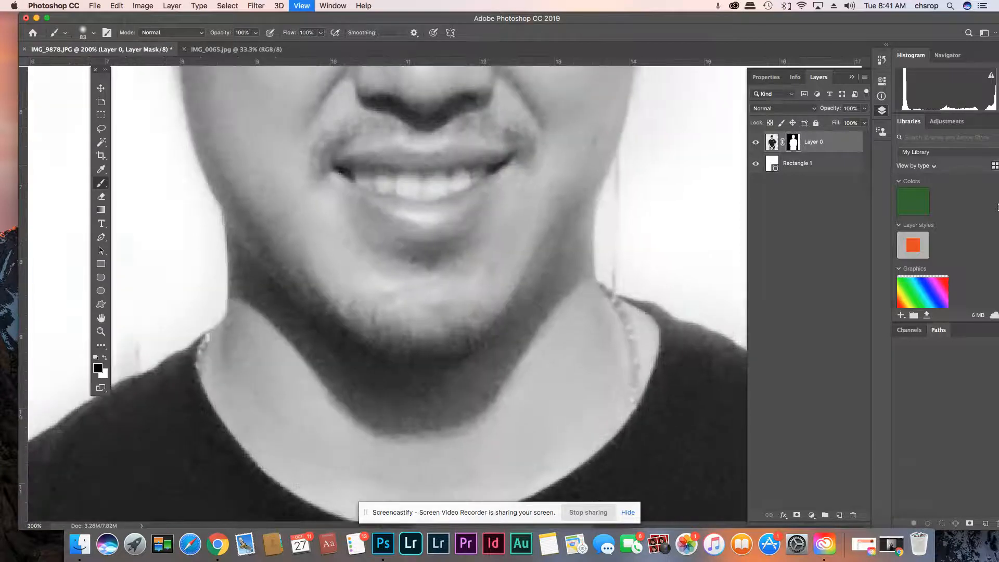
pyautogui.click(94, 32)
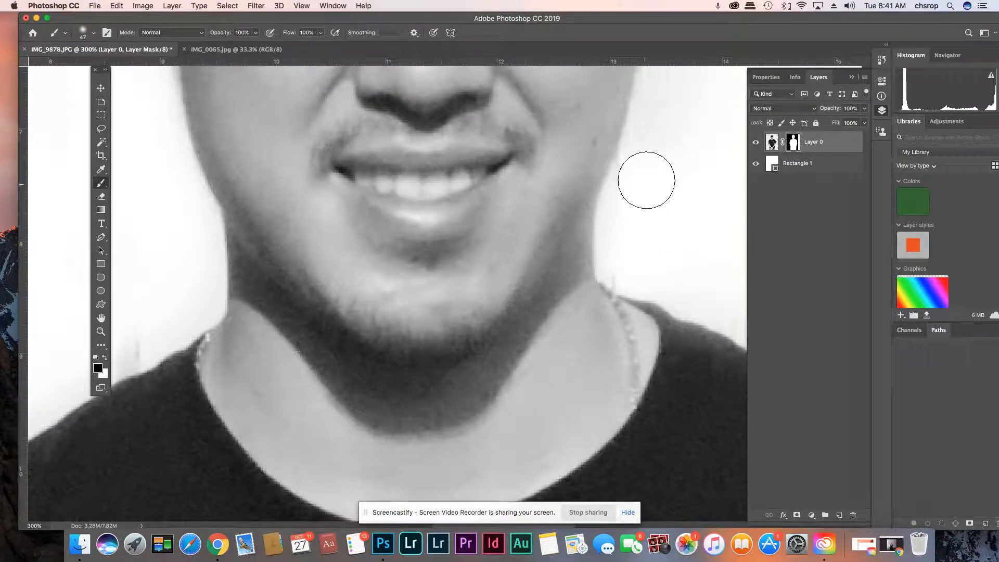
pyautogui.moveTo(644, 269)
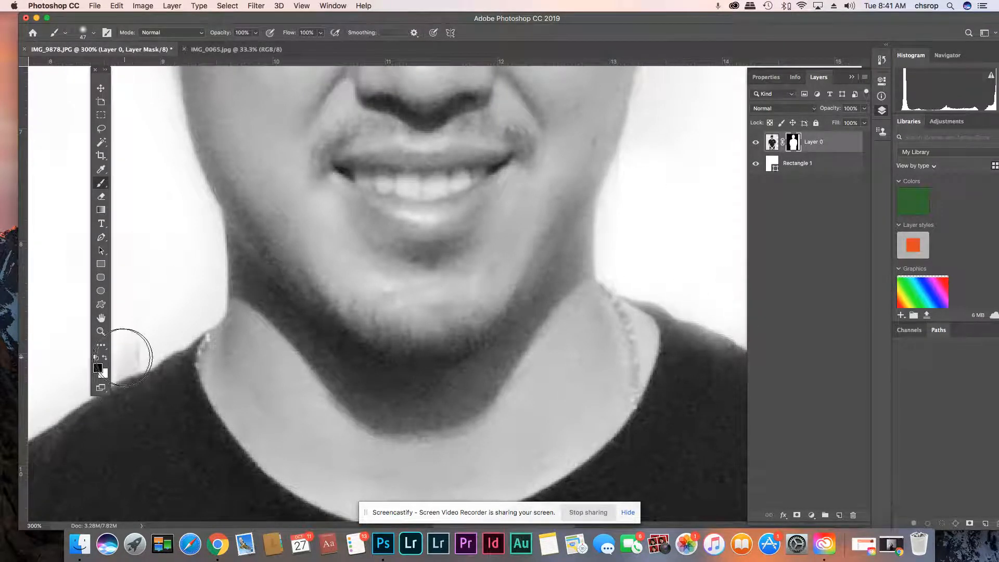
pyautogui.moveTo(695, 362)
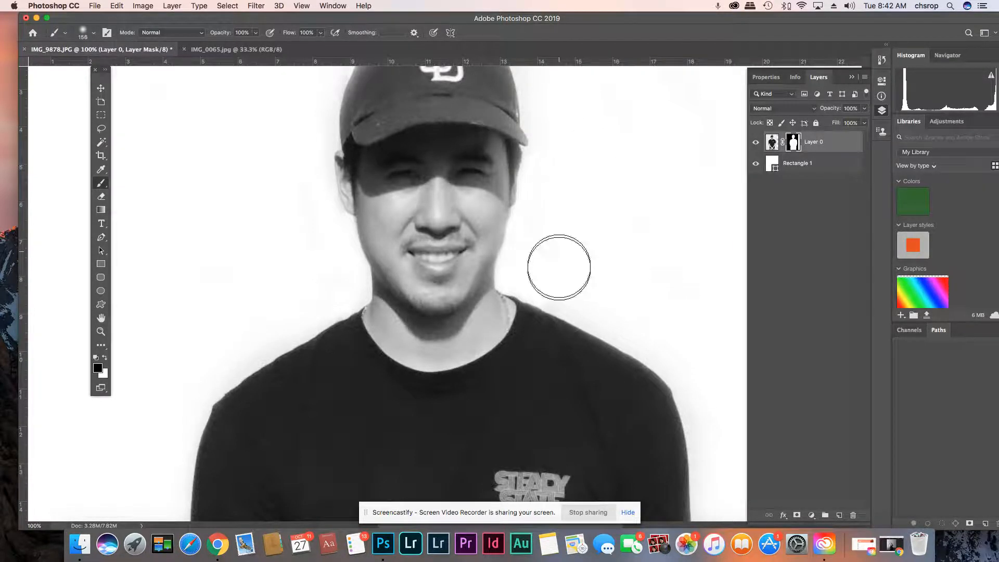
pyautogui.moveTo(221, 325)
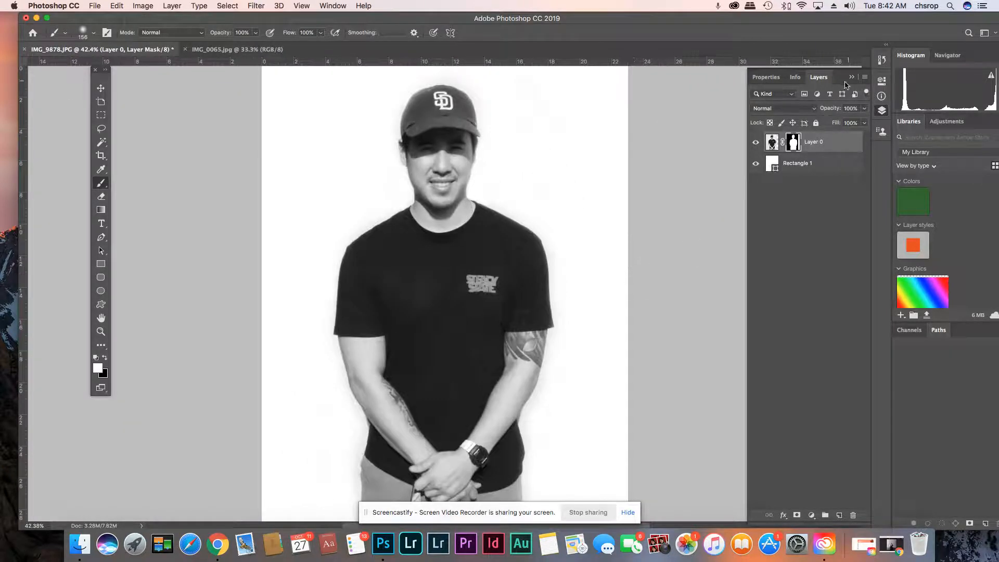
pyautogui.moveTo(650, 376)
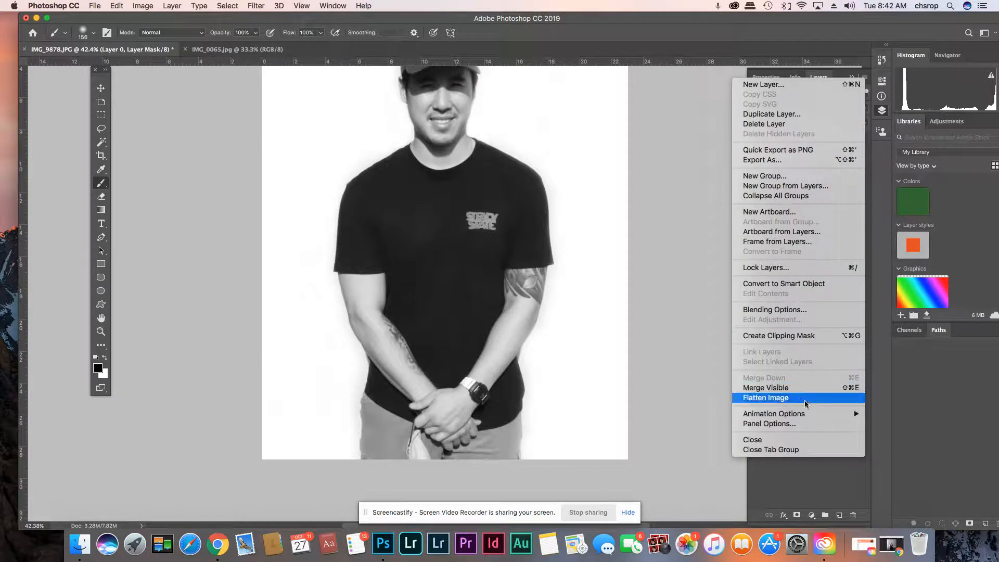
# Flatten the portrait to one Background layer and duplicate it as 'Background copy'
pyautogui.click(766, 398)
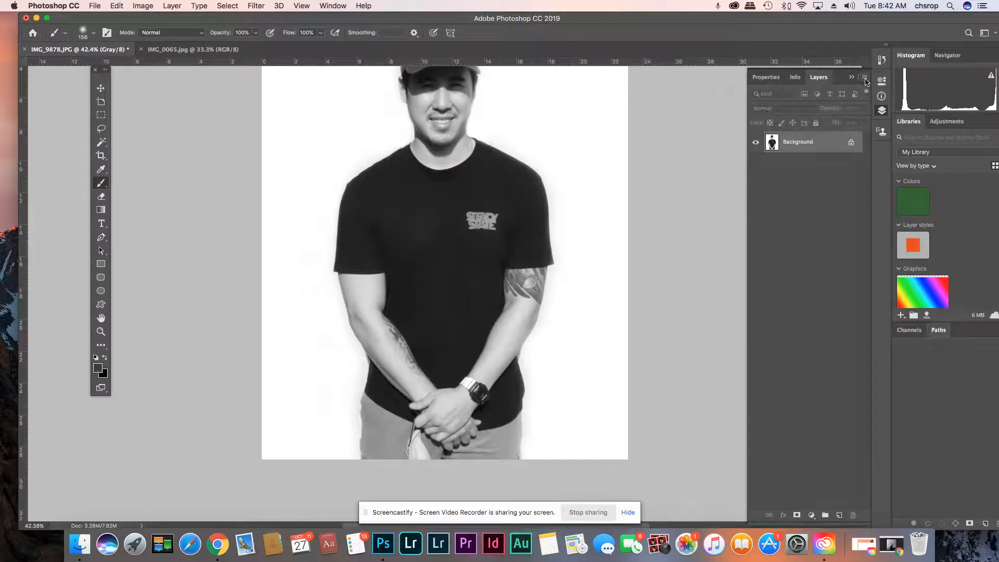
pyautogui.click(865, 78)
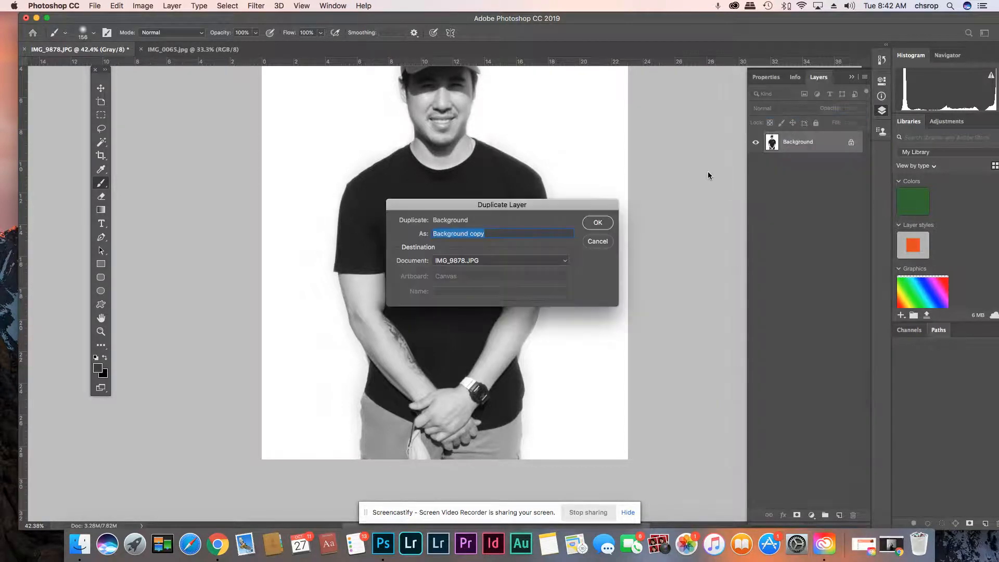
pyautogui.click(597, 223)
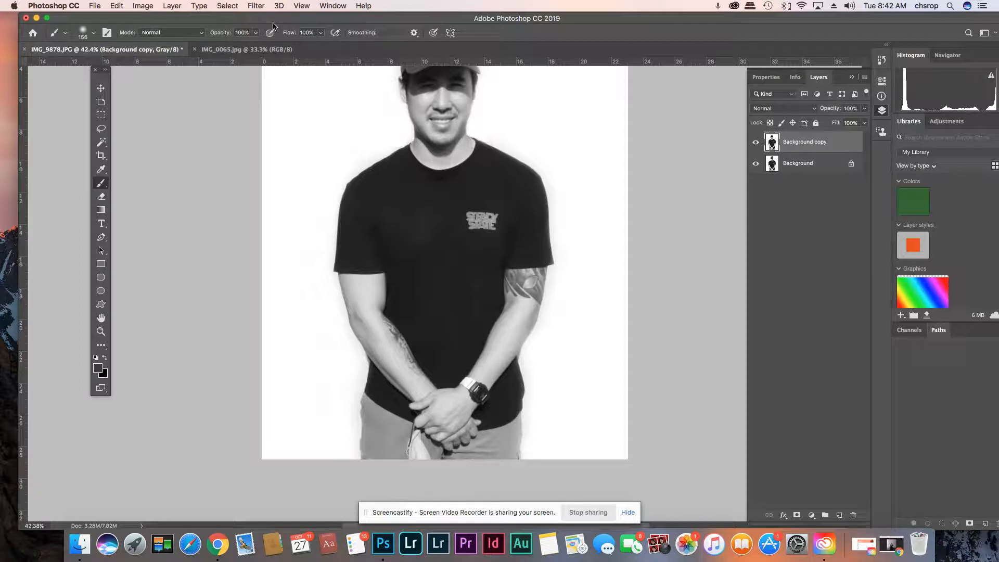
# Apply High Pass to Background copy, blend it as Overlay, and toggle visibility to compare
pyautogui.click(256, 5)
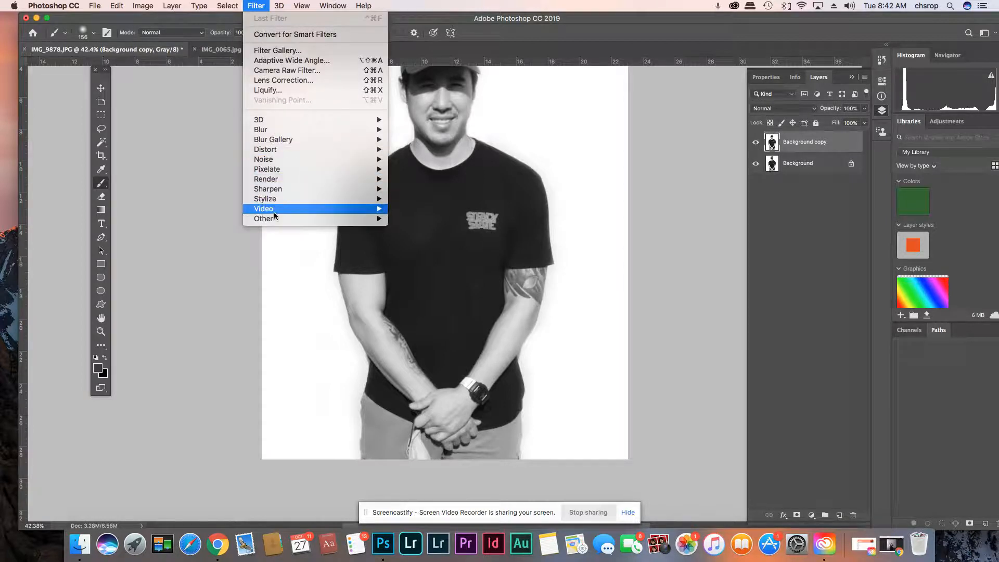
pyautogui.click(264, 219)
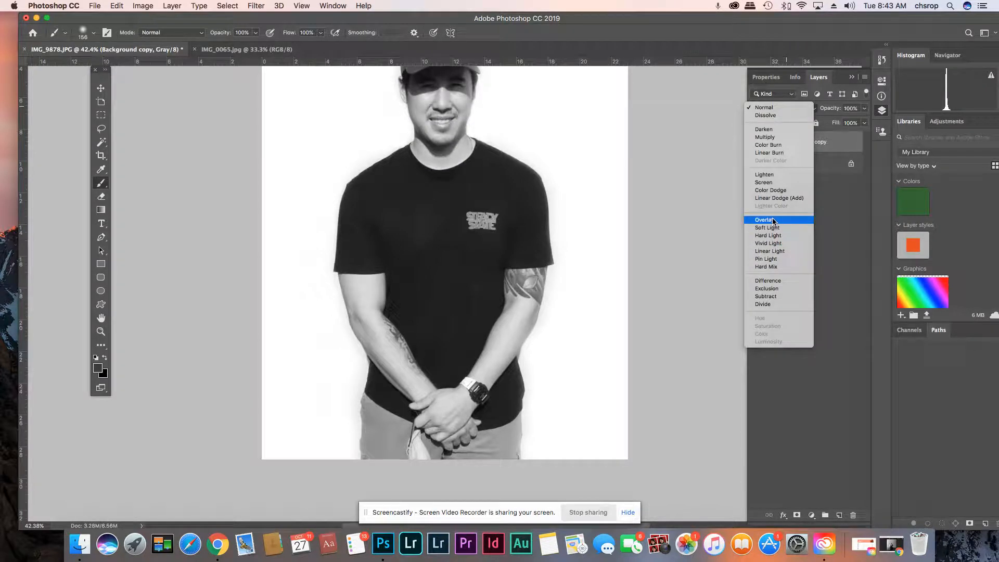
pyautogui.click(765, 219)
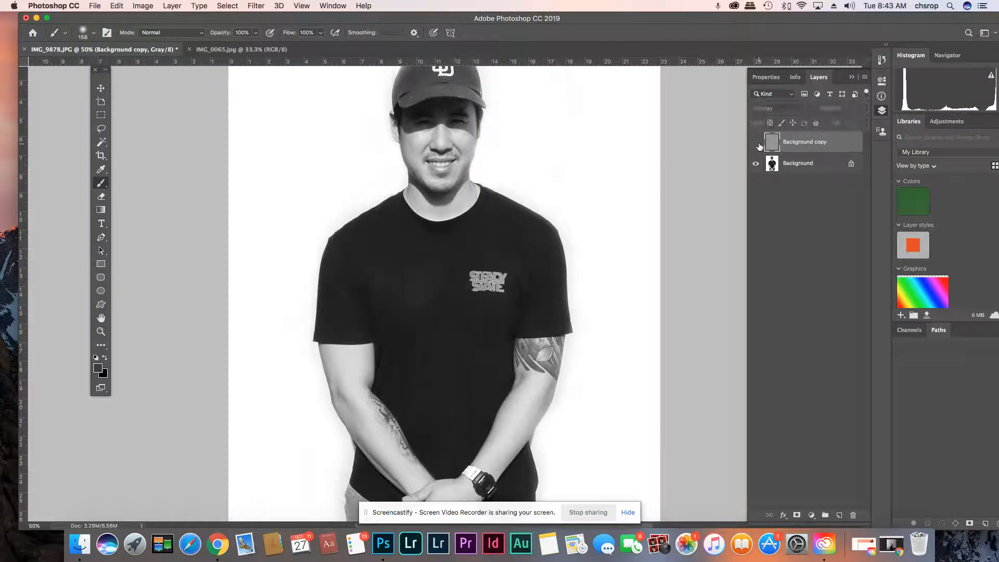
pyautogui.moveTo(756, 145)
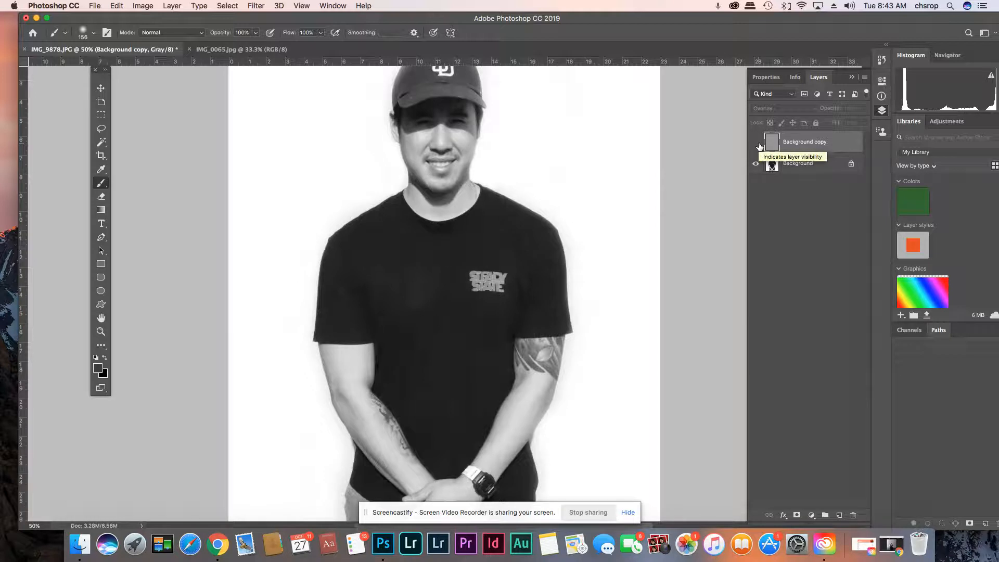
pyautogui.click(756, 142)
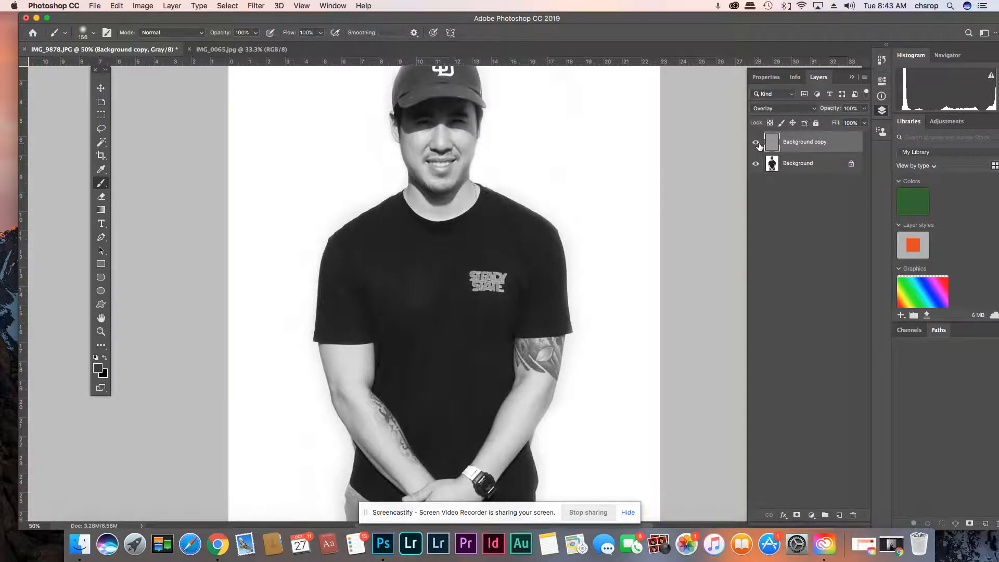
# Save the sharpened portrait as a JPEG named avedon1.jpg in Downloads
pyautogui.click(94, 6)
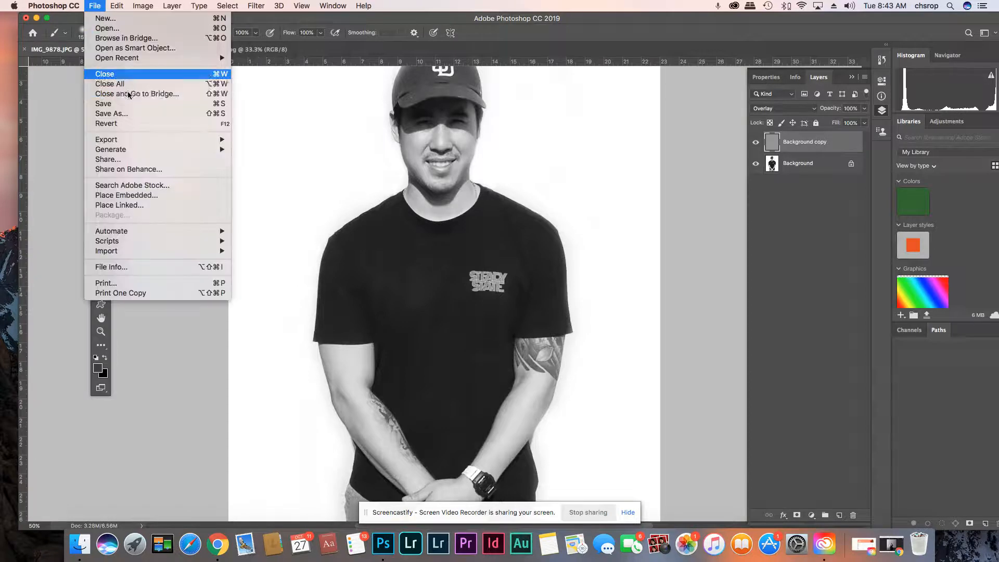
pyautogui.click(520, 357)
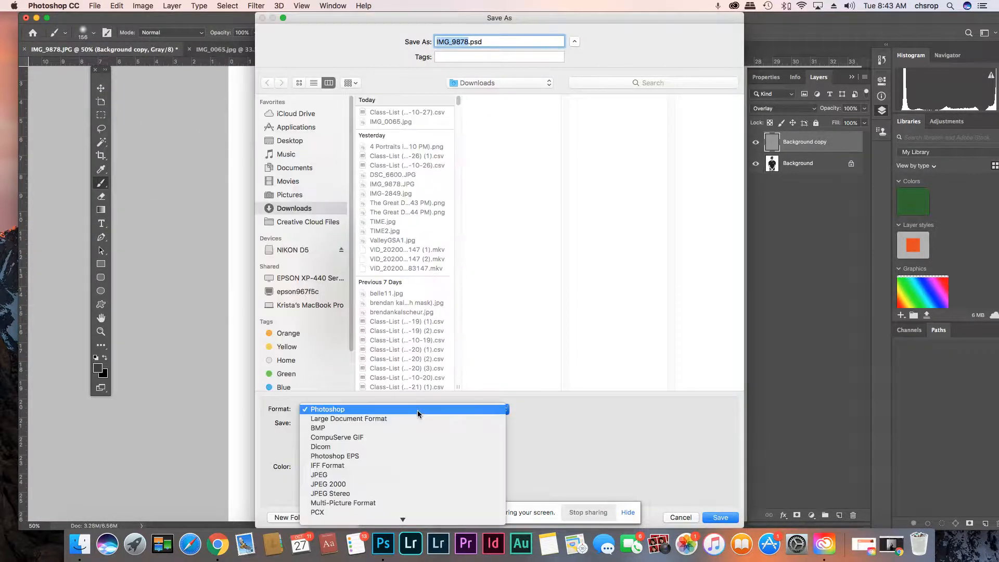
pyautogui.click(319, 475)
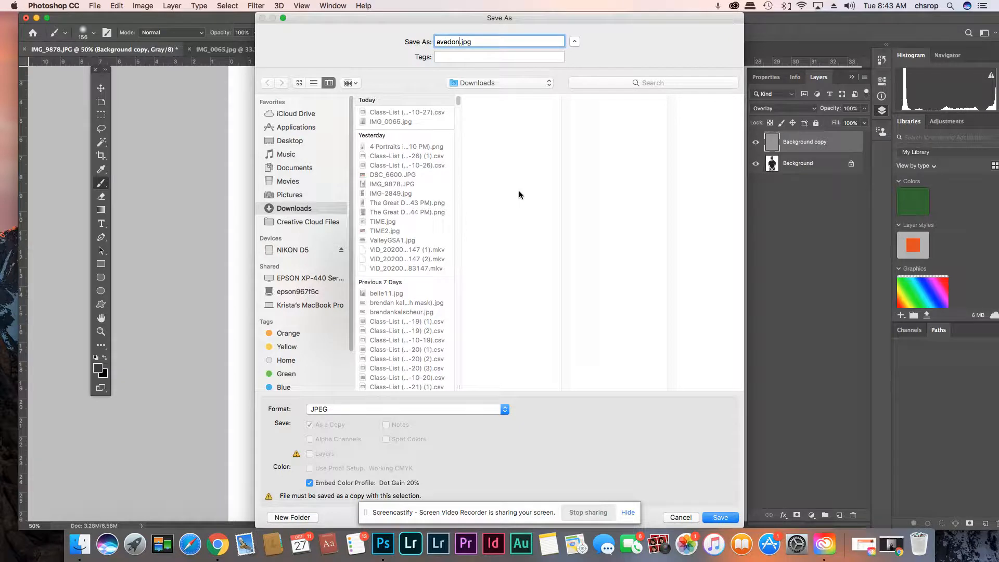
pyautogui.write('1')
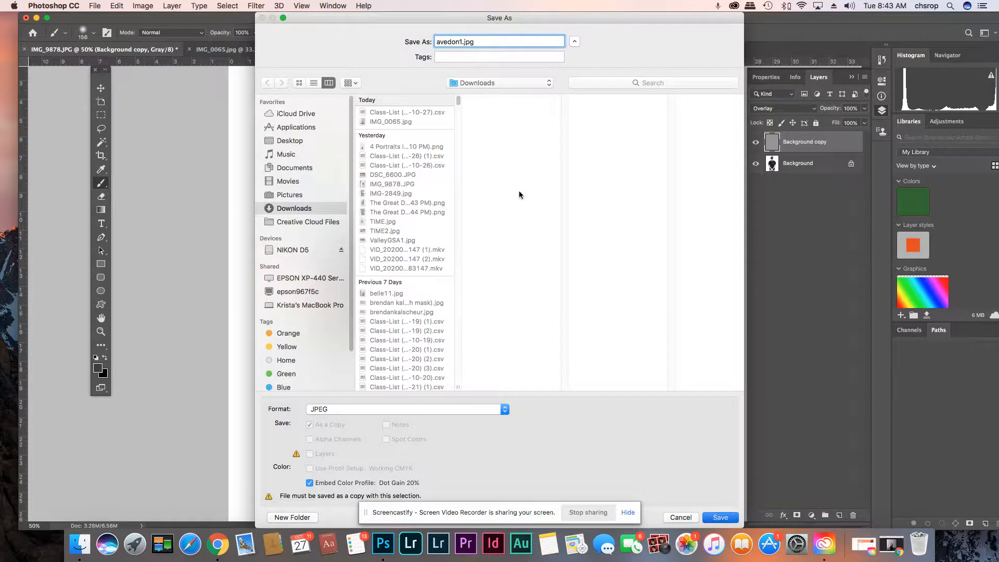
pyautogui.click(719, 517)
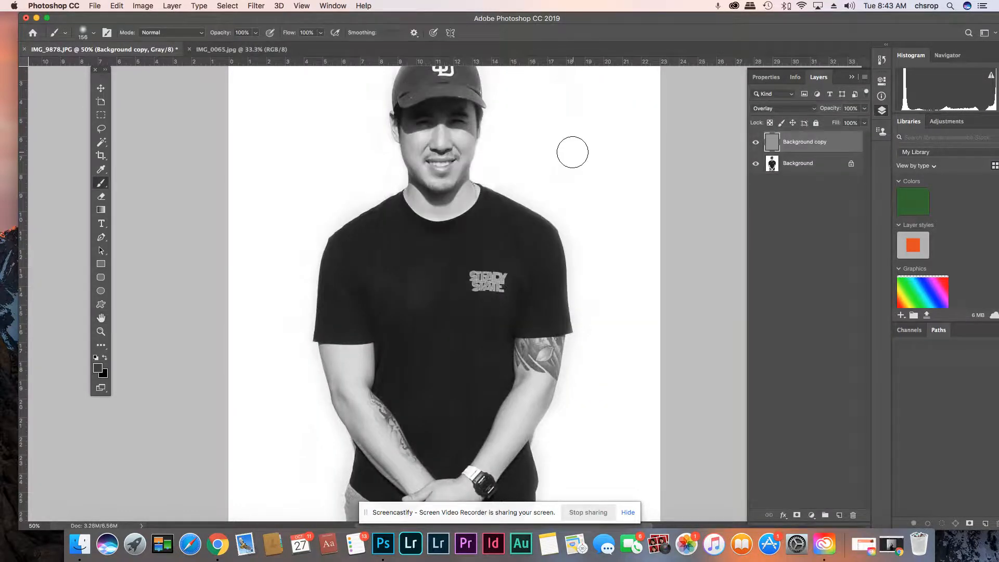
pyautogui.moveTo(218, 543)
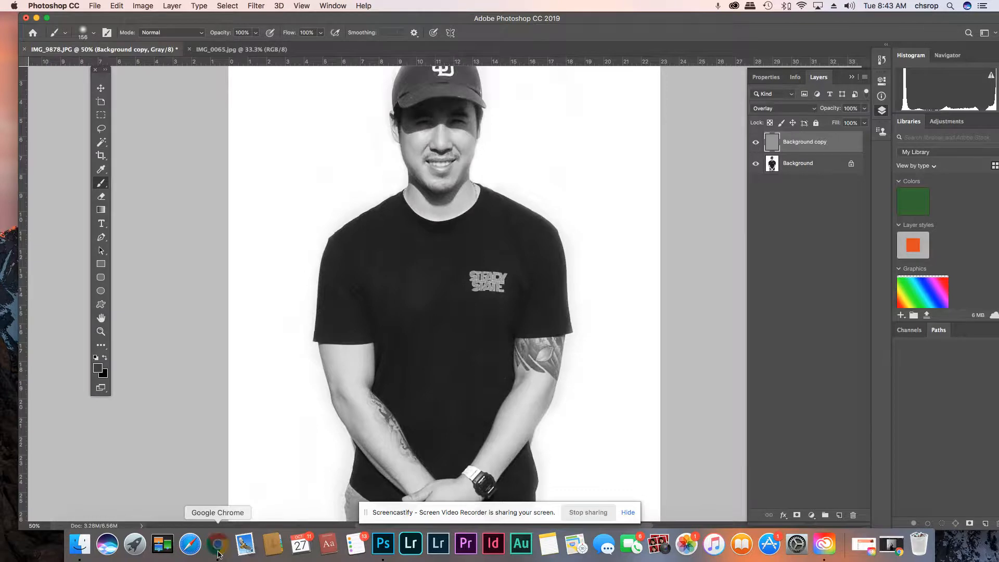
# View the enlarged Richard-Avedon-1.jpg assignment attachment in Chrome, then return to Photoshop
pyautogui.click(219, 545)
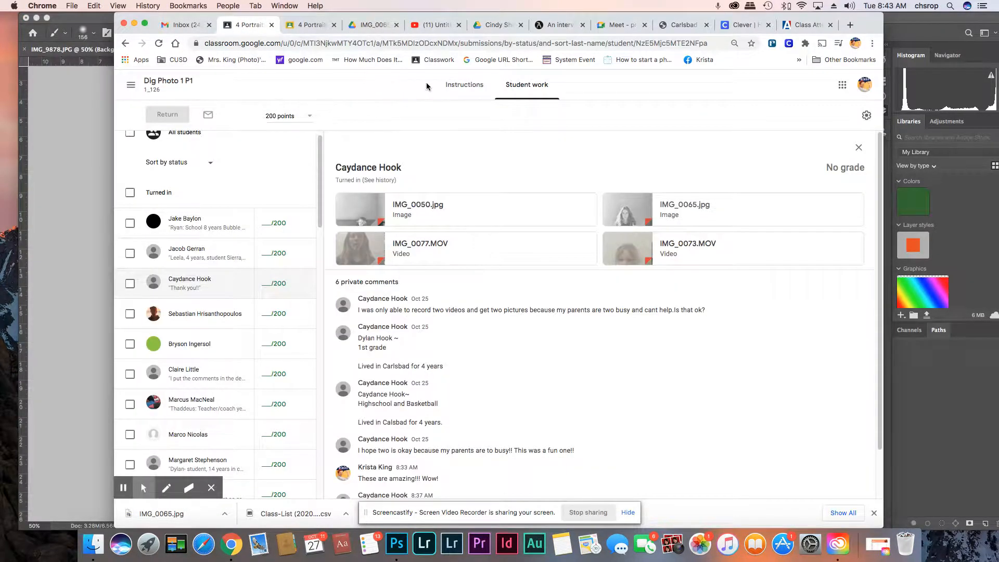
pyautogui.click(464, 85)
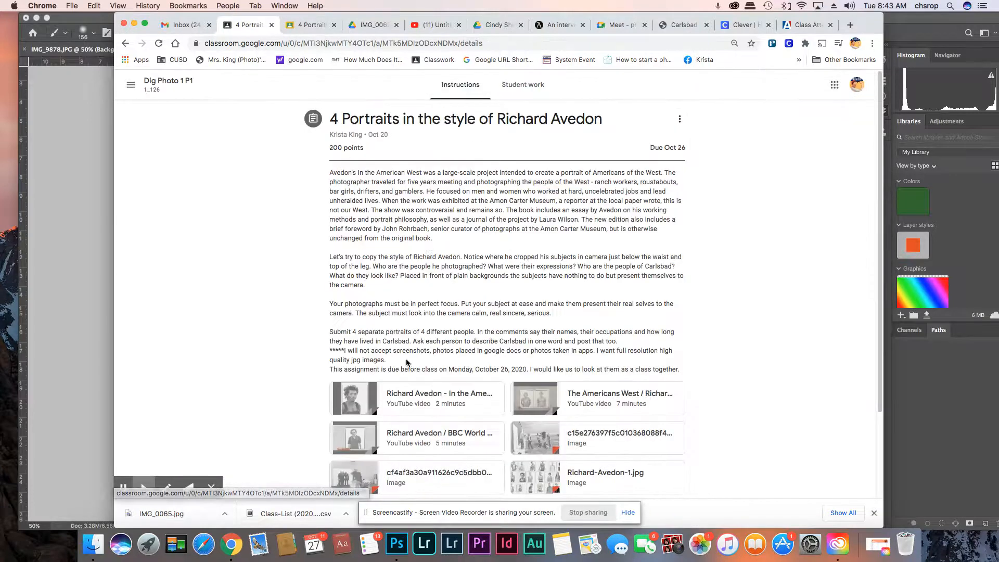
pyautogui.click(604, 477)
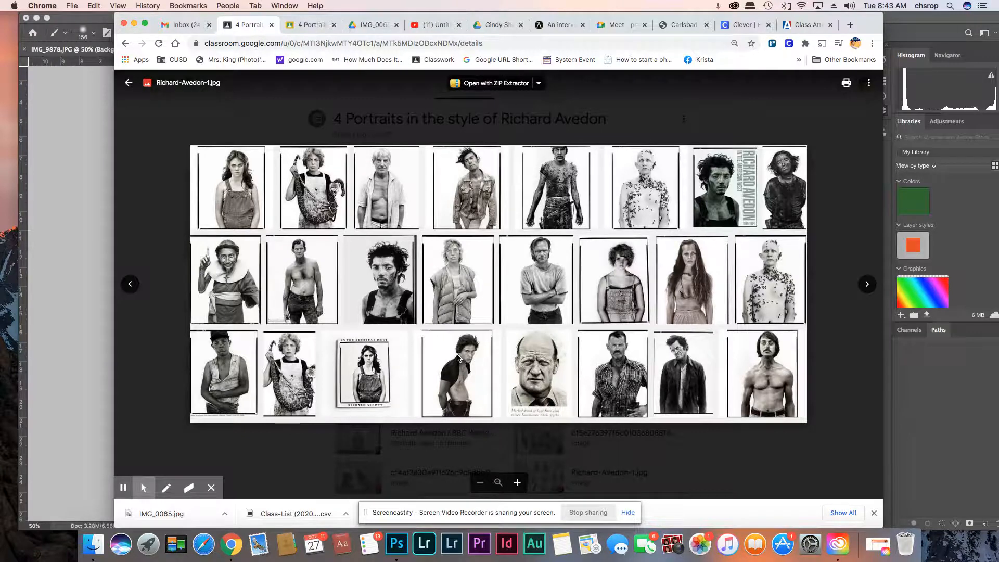
pyautogui.click(735, 43)
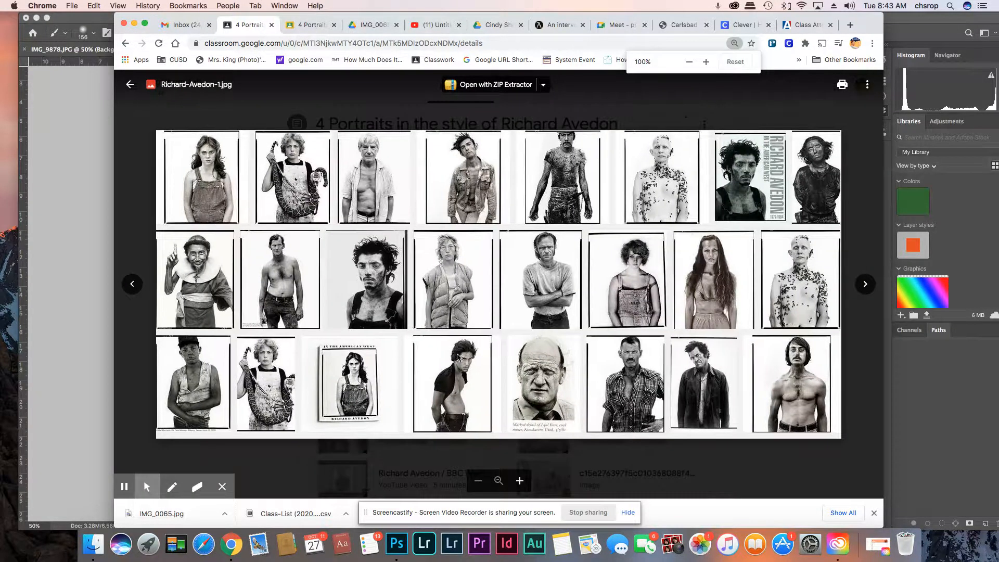
pyautogui.click(519, 481)
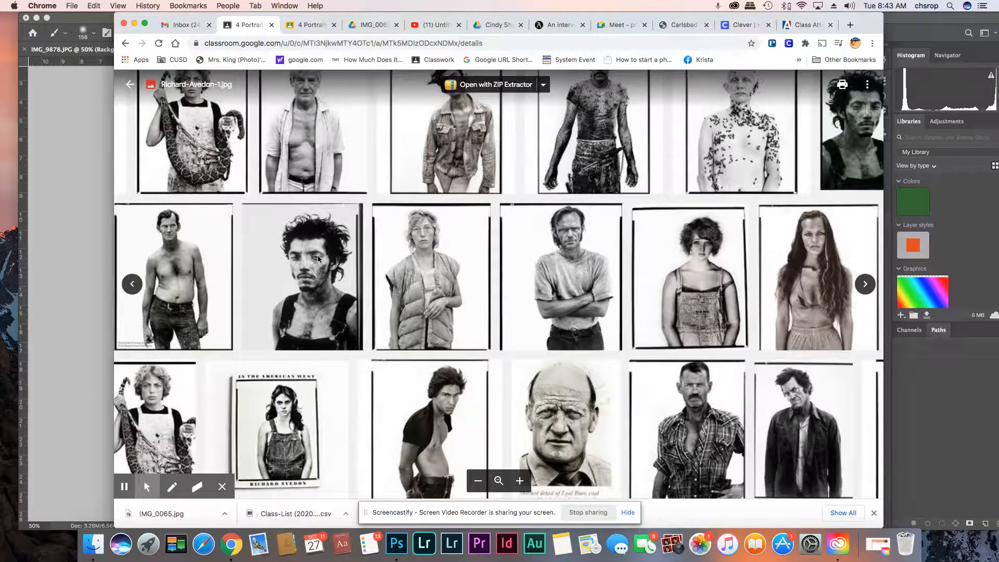
pyautogui.click(397, 545)
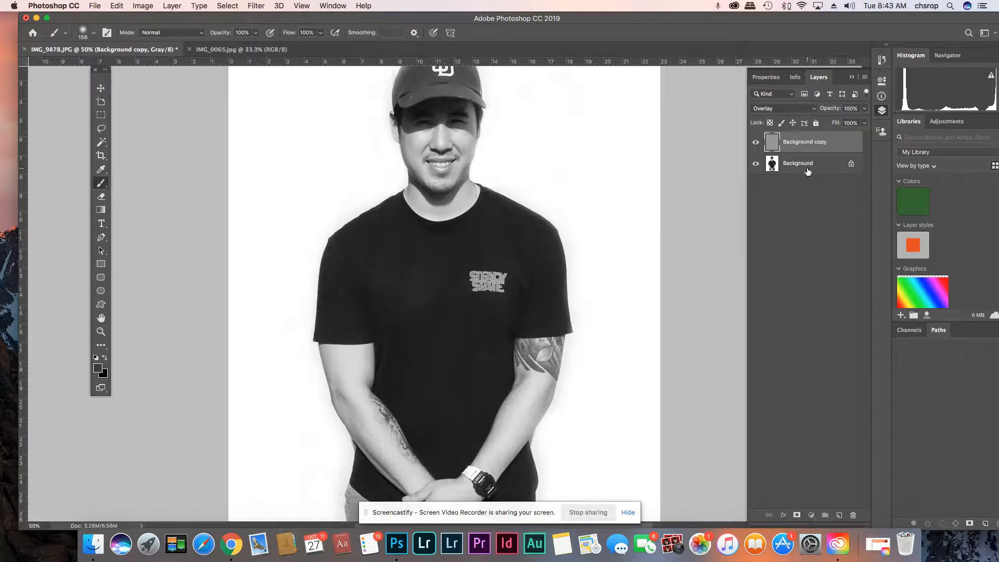
# Apply Levels with input values 9, 1.1 and 226 to the Background layer
pyautogui.click(143, 6)
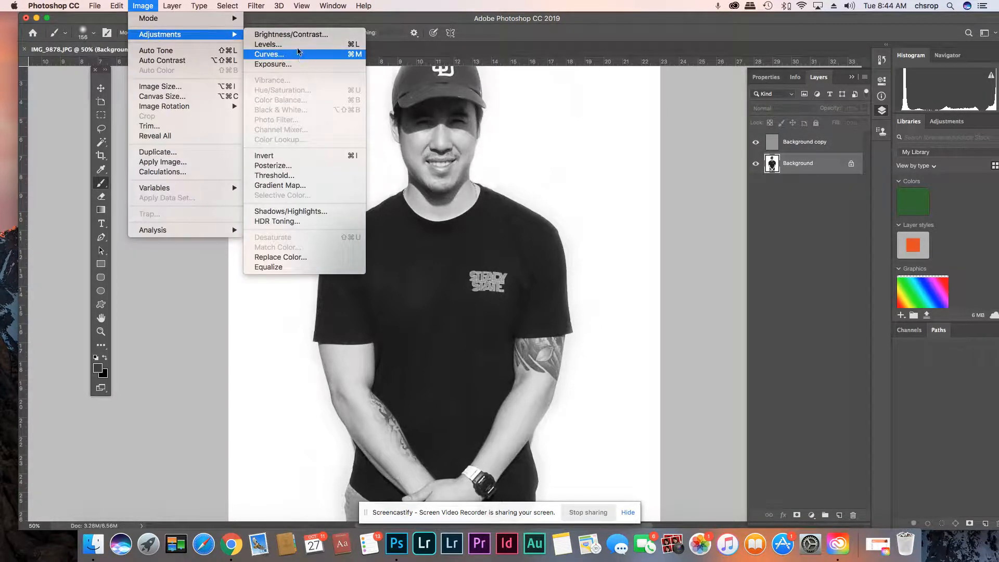
pyautogui.click(268, 43)
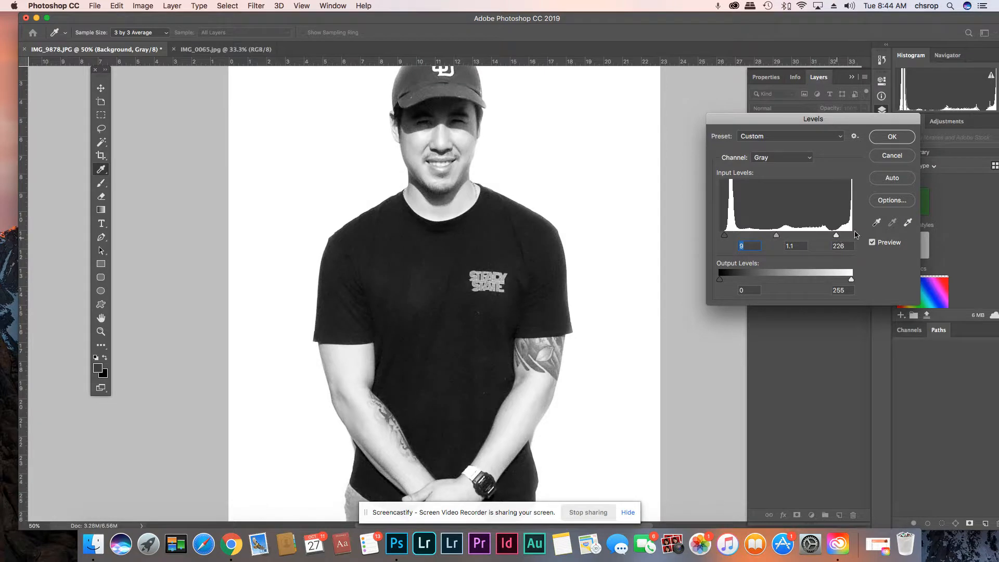
pyautogui.click(891, 136)
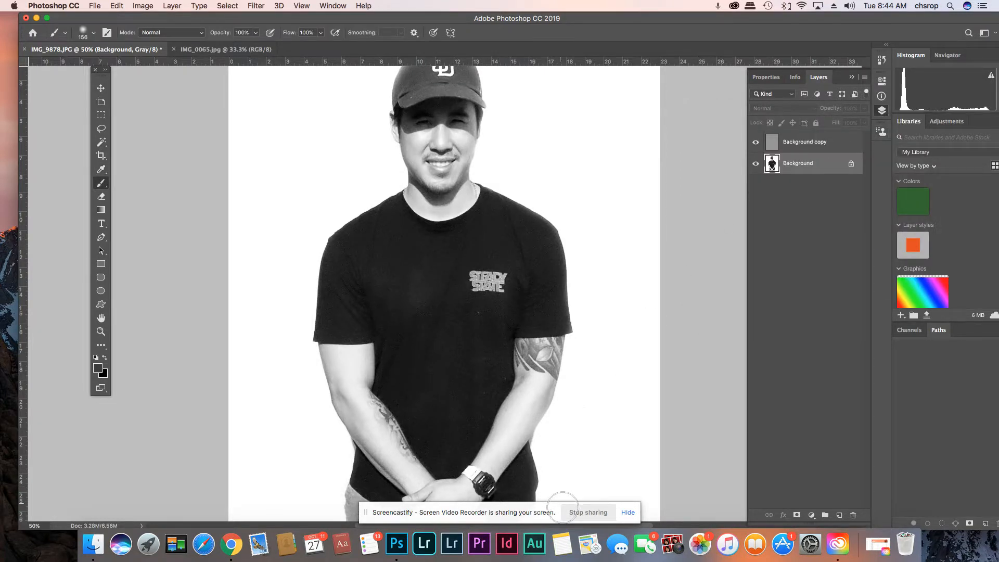
pyautogui.moveTo(576, 536)
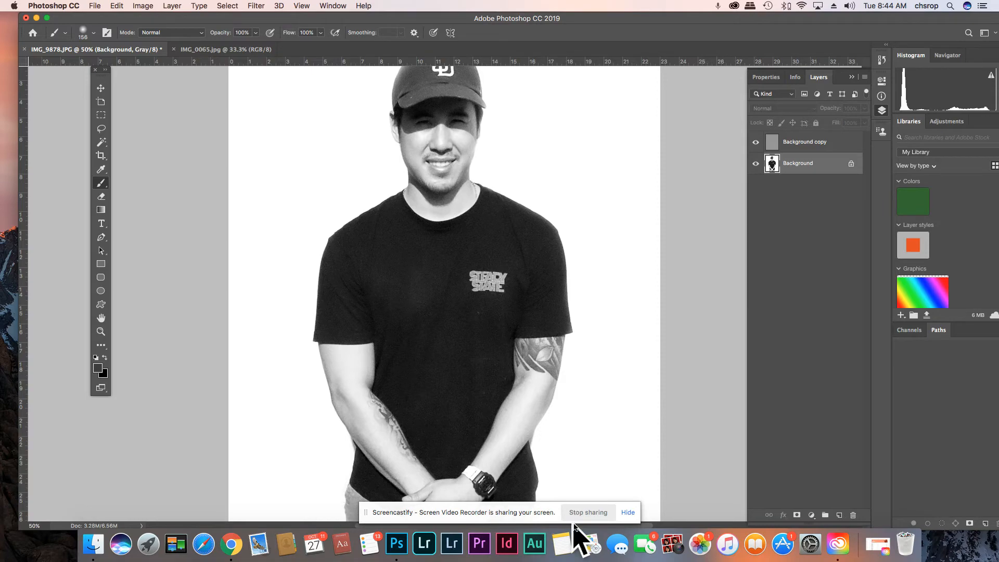